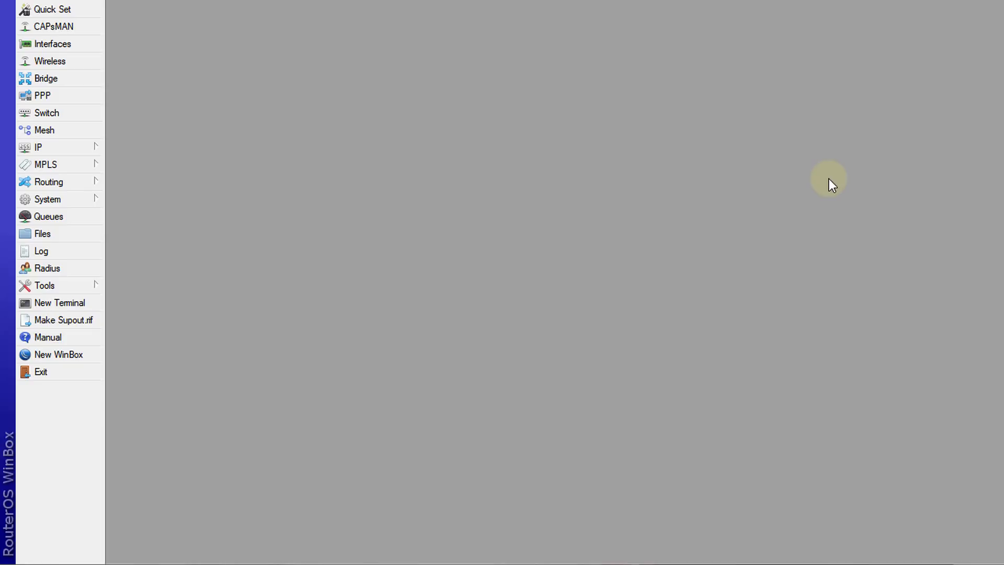
mouse_move(855, 178)
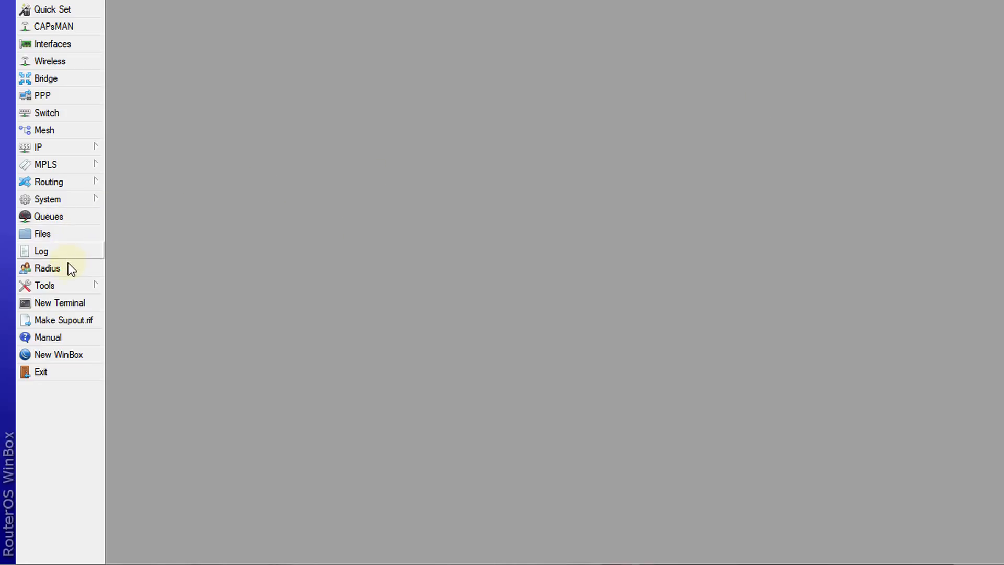
Show the empty Traffic Monitor list from the Tools menu
left_click(45, 285)
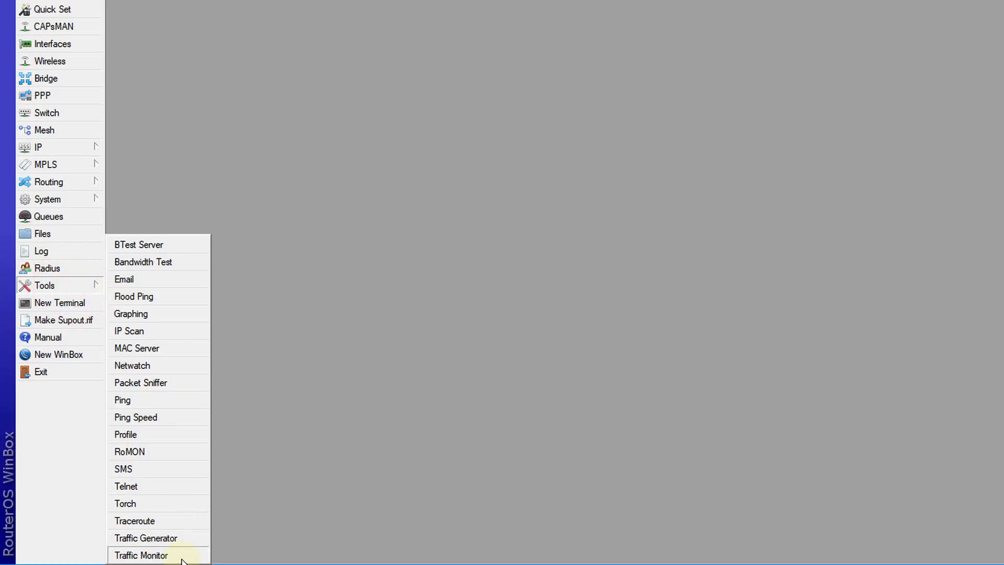
left_click(140, 555)
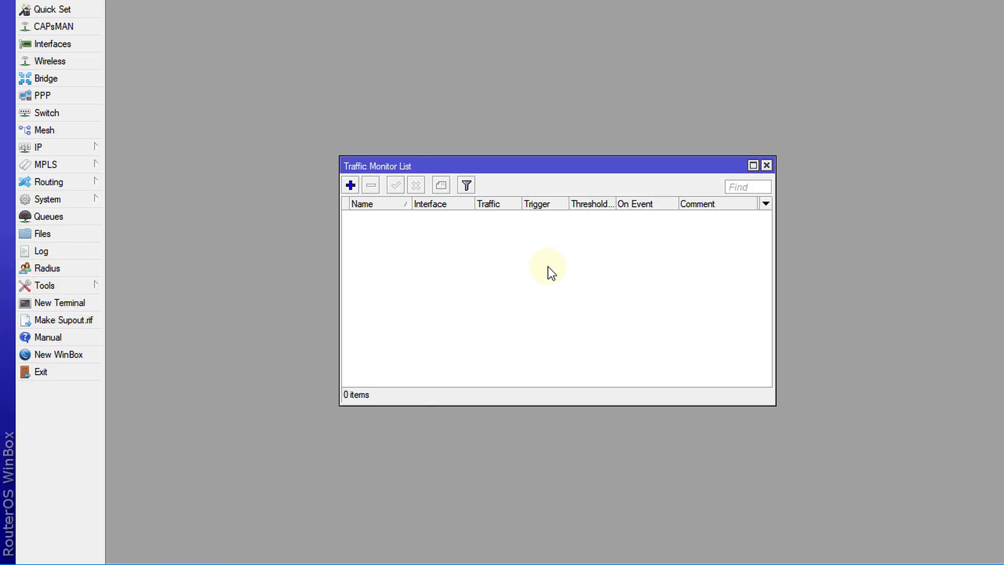
Add a new traffic monitor named WAN and list its available interfaces
left_click(350, 185)
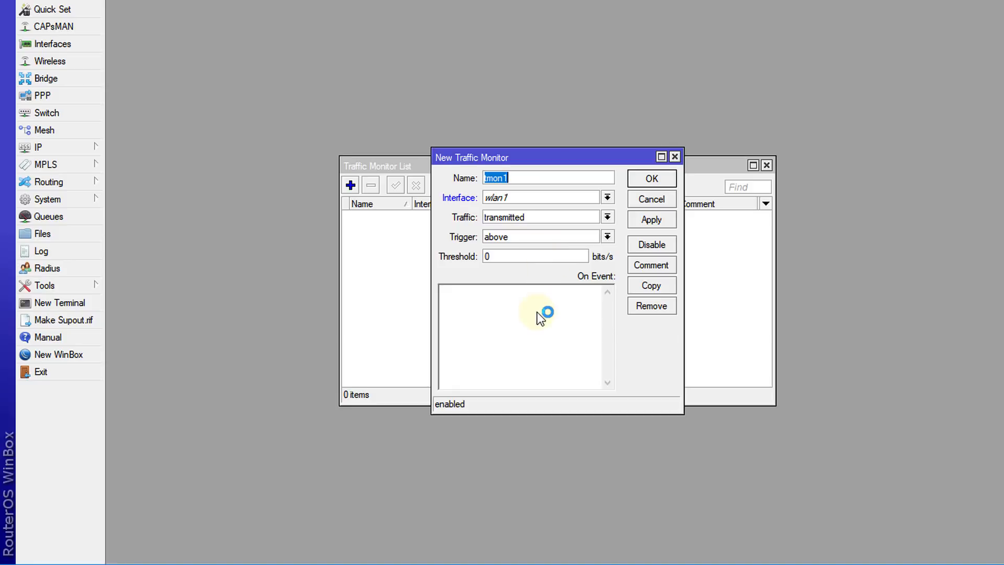
type("W")
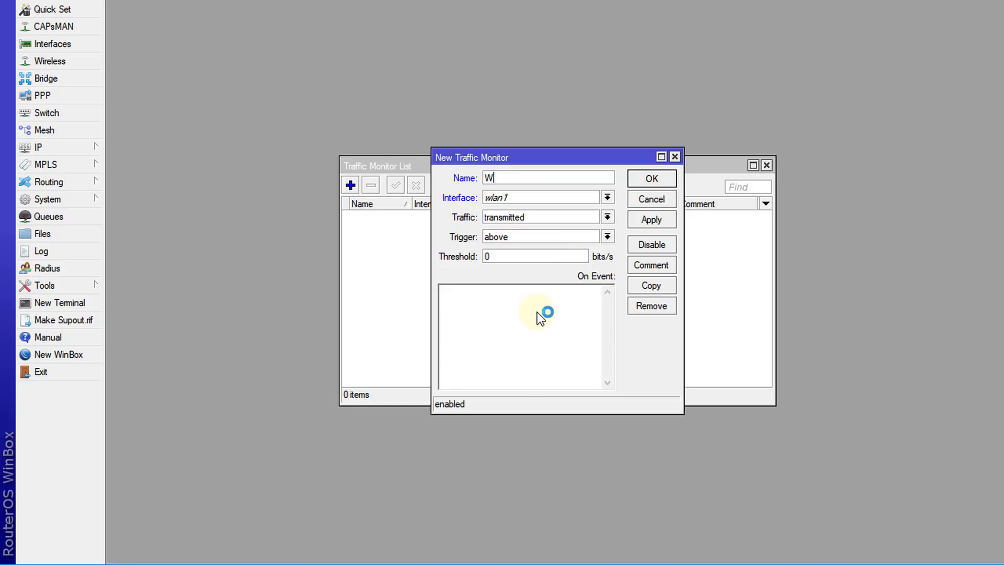
type("AN")
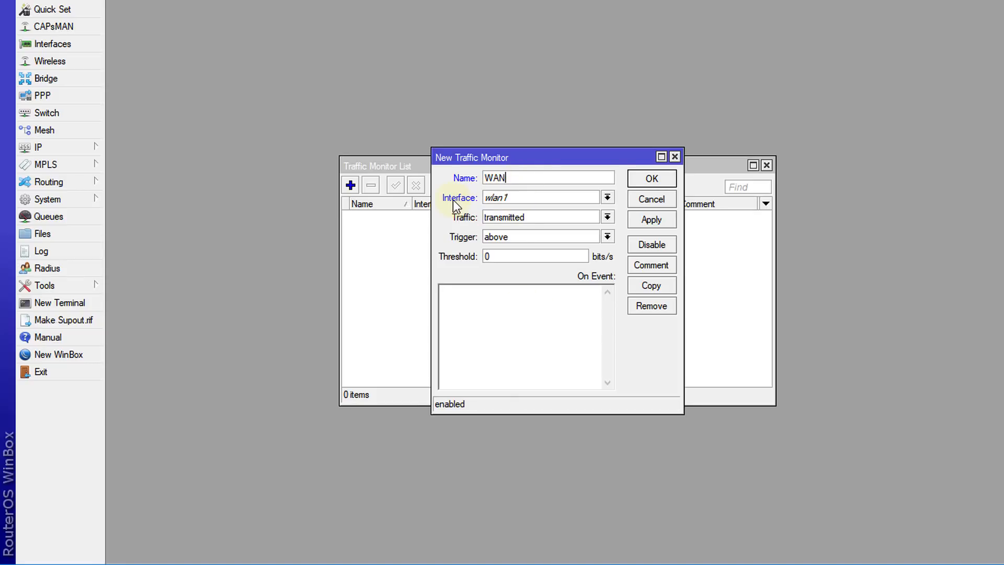
mouse_move(473, 206)
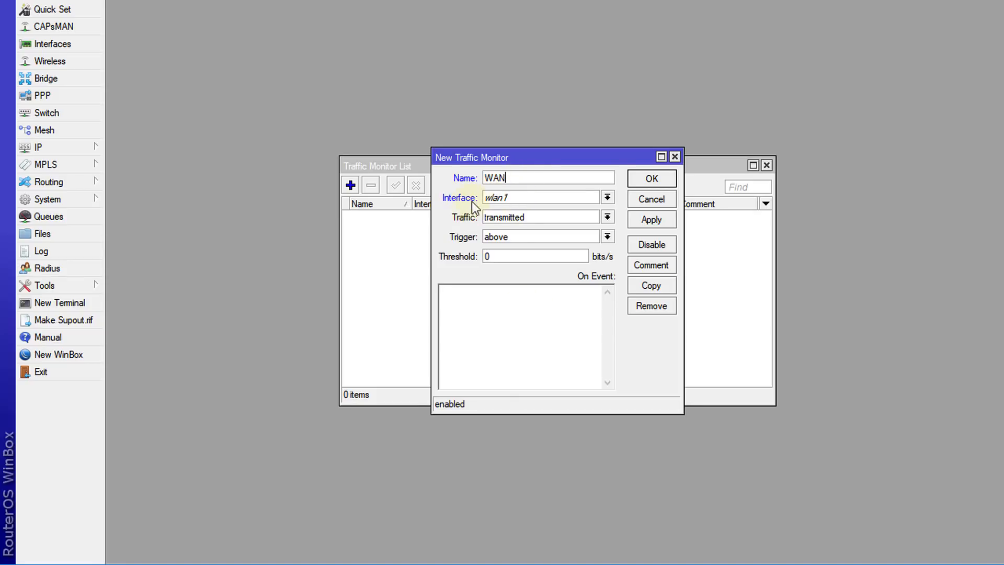
left_click(607, 197)
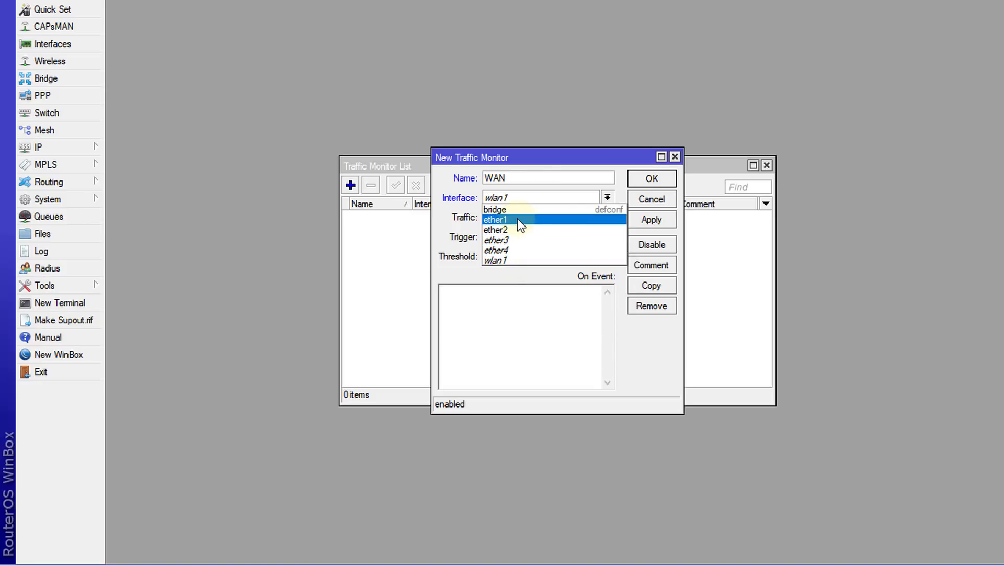
Set the monitor to ether1 and received traffic, and rename it WAN Download
left_click(495, 219)
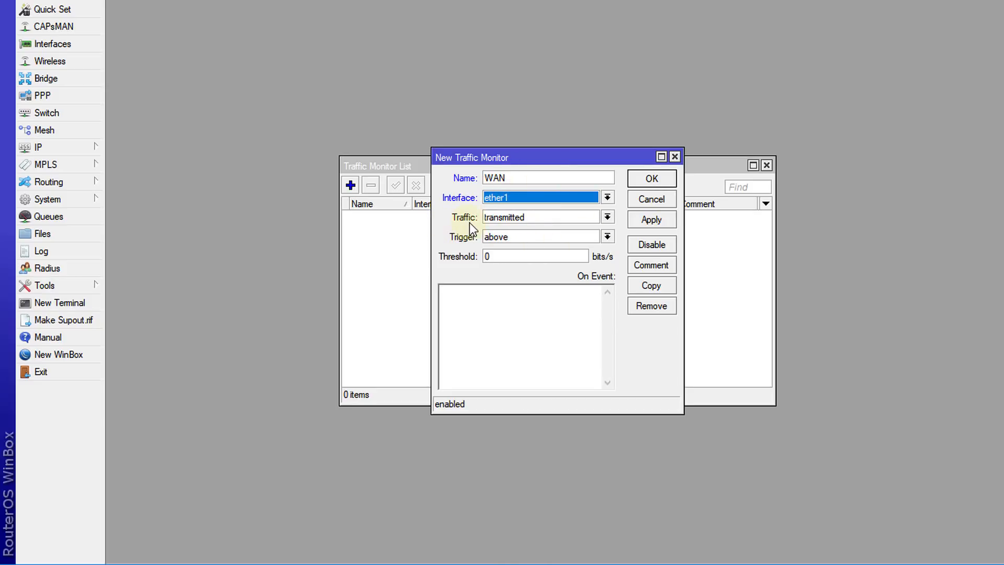
left_click(607, 217)
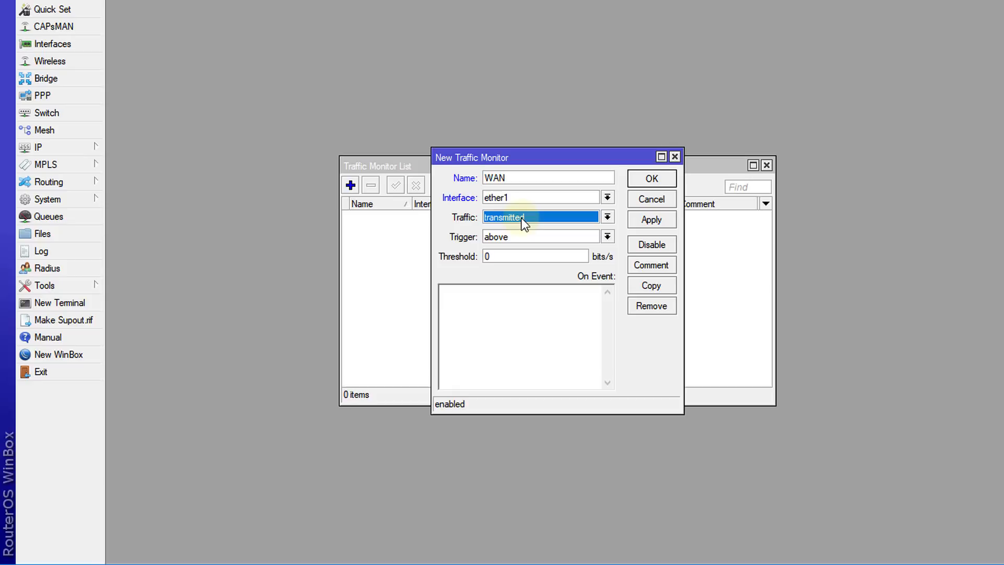
left_click(607, 217)
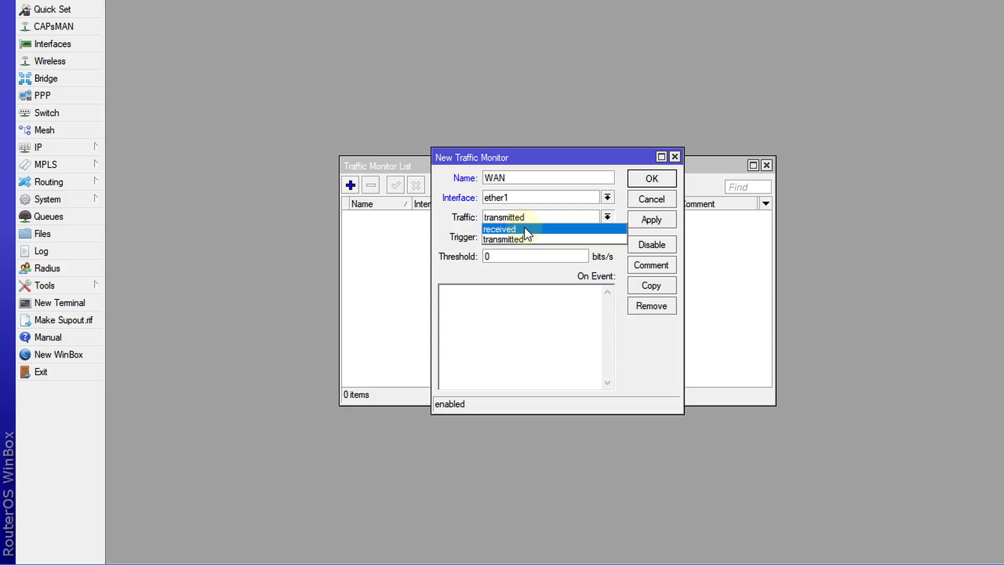
left_click(500, 229)
type(" D")
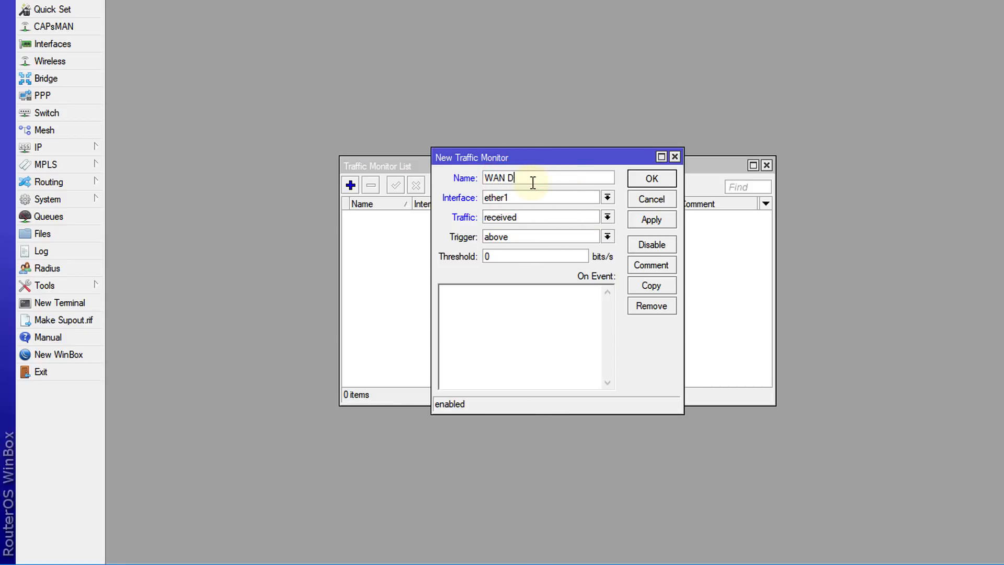
type("ownload")
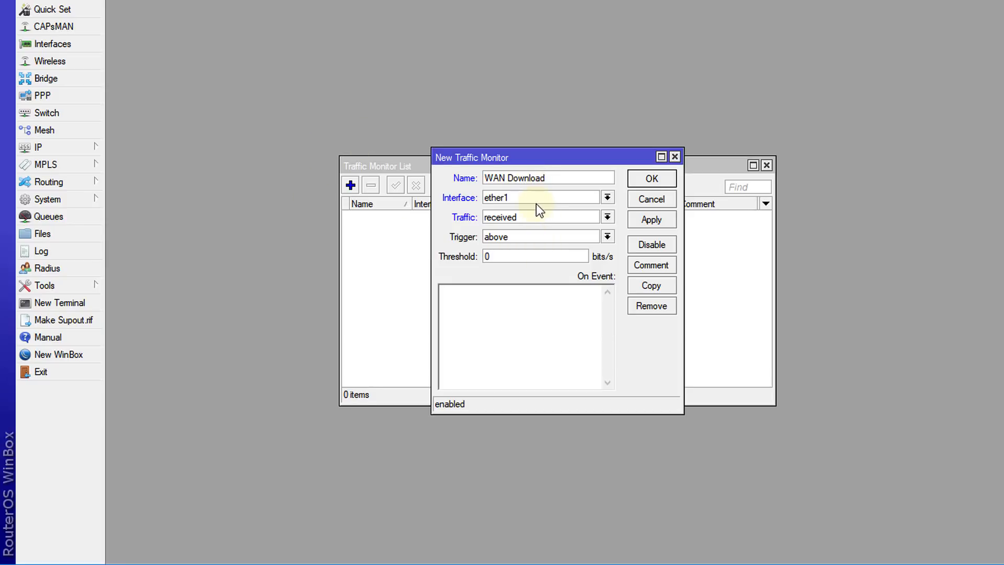
mouse_move(461, 248)
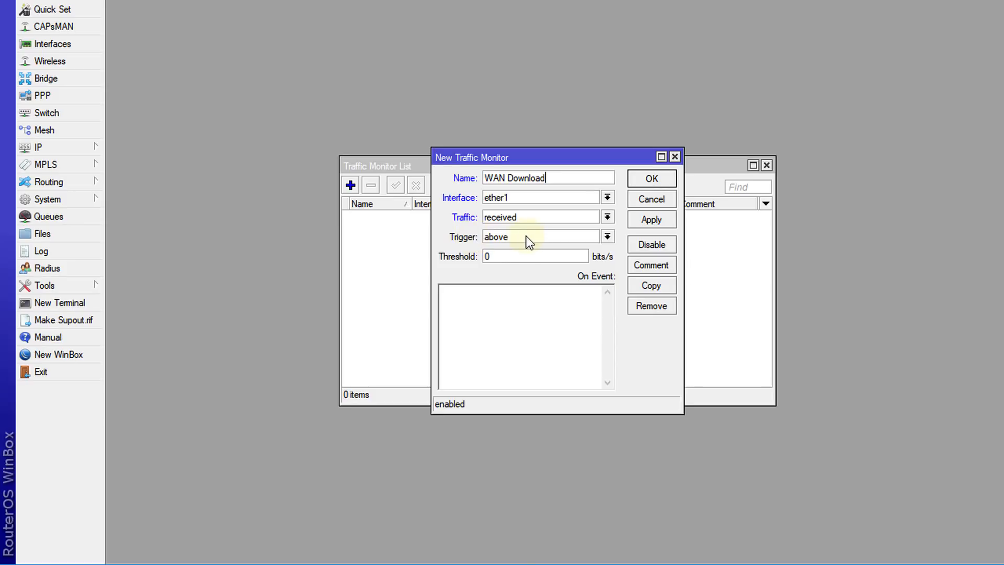
mouse_move(508, 269)
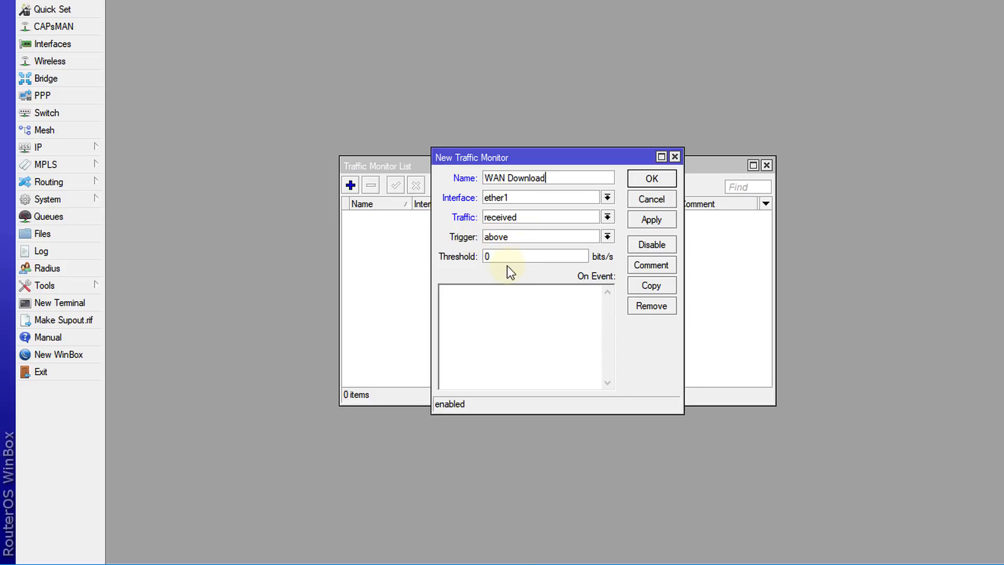
mouse_move(564, 248)
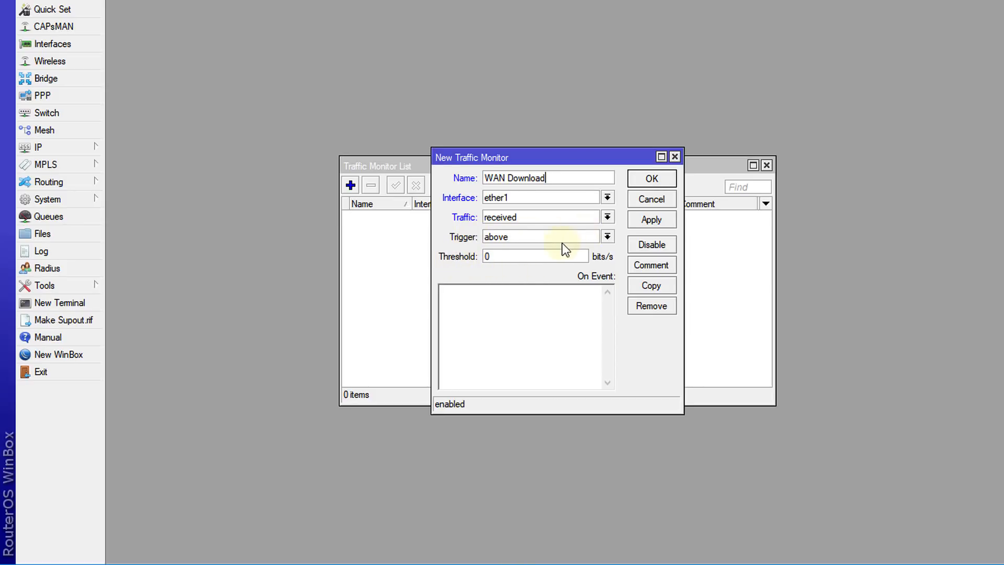
mouse_move(531, 243)
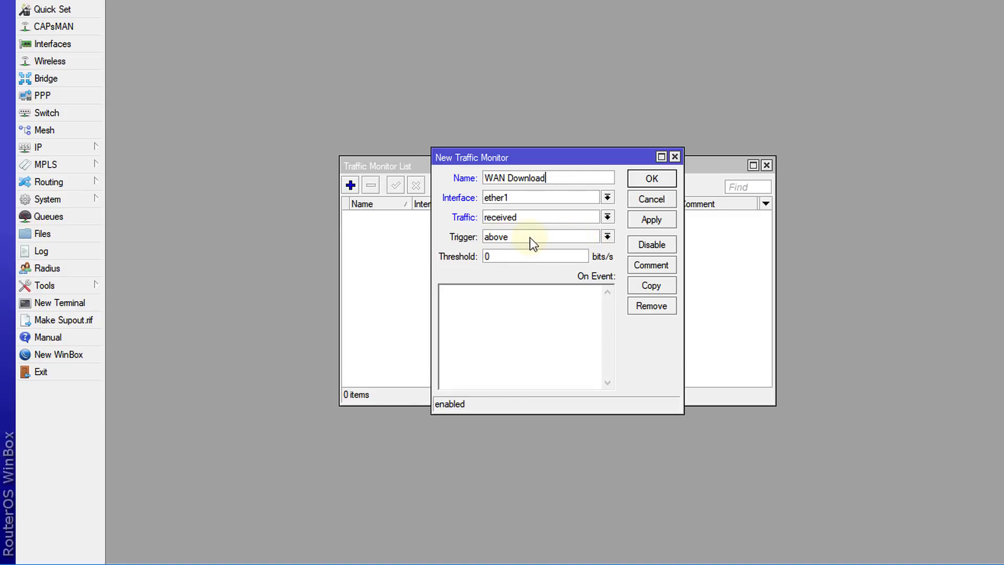
mouse_move(572, 243)
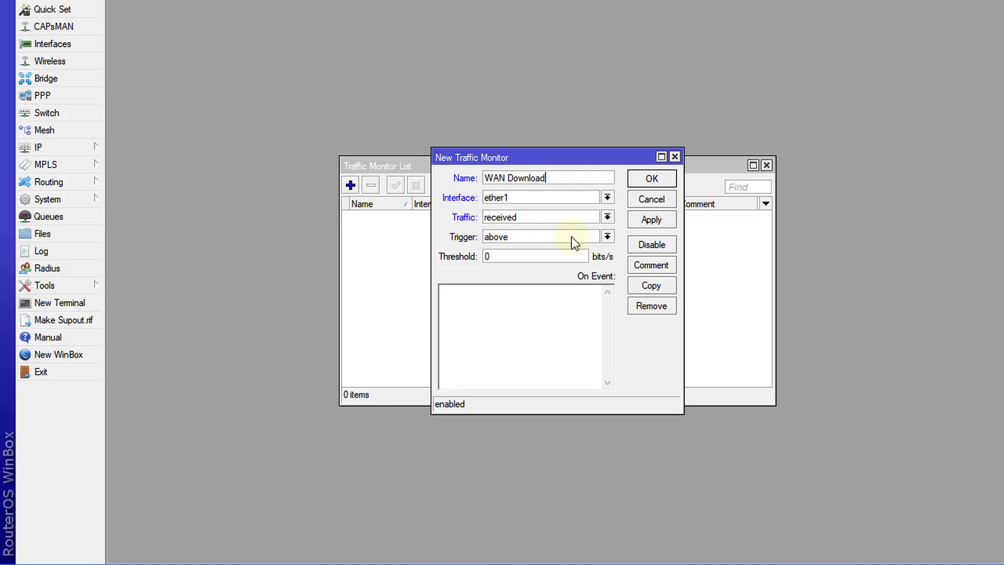
Set the trigger to above with a 3M threshold, ready for the event script
left_click(606, 236)
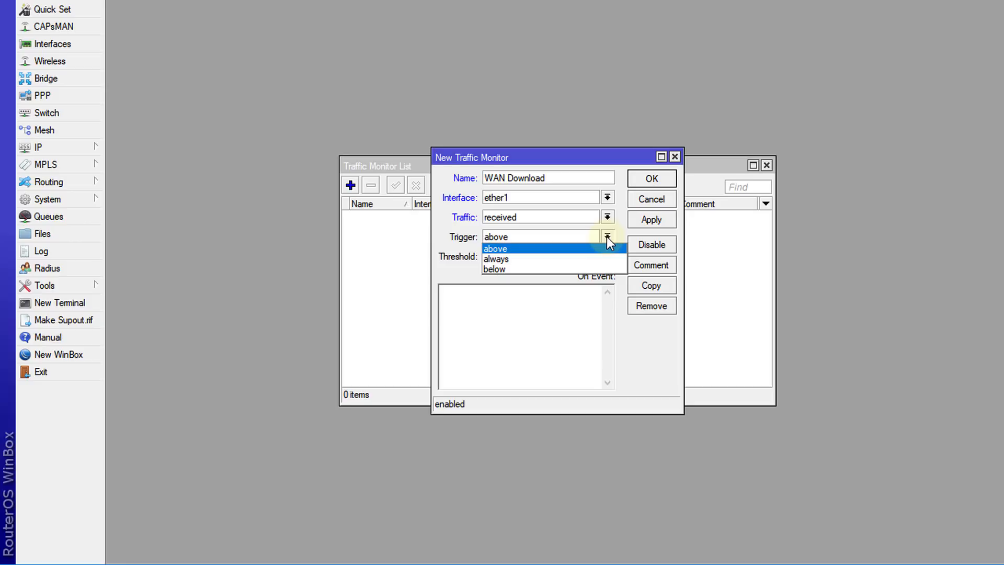
left_click(496, 249)
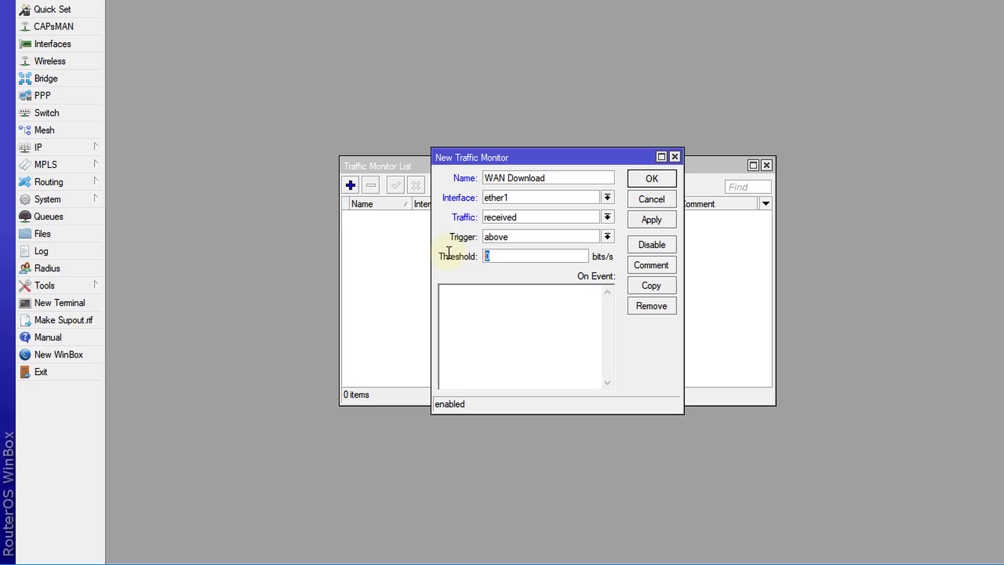
type("3")
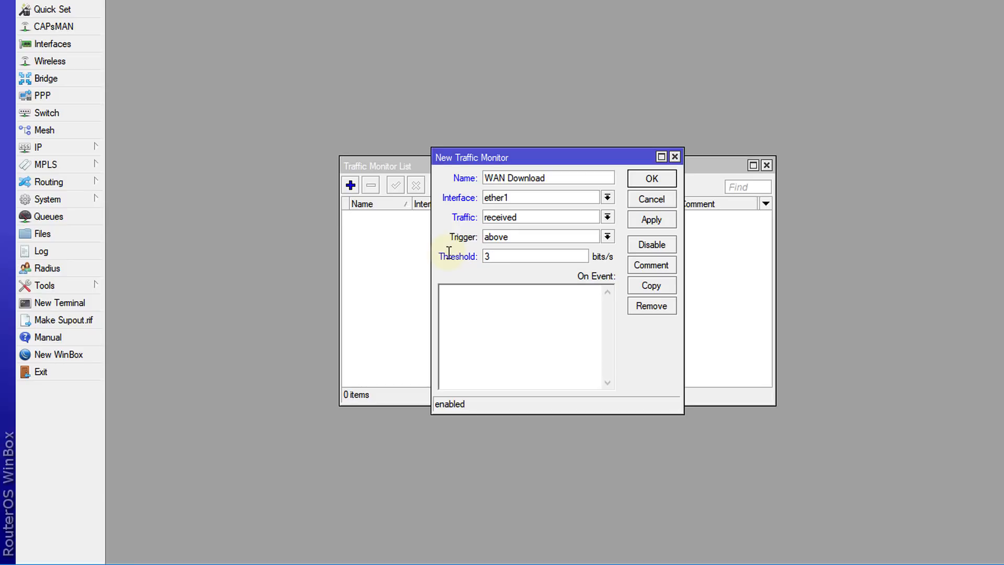
type("M")
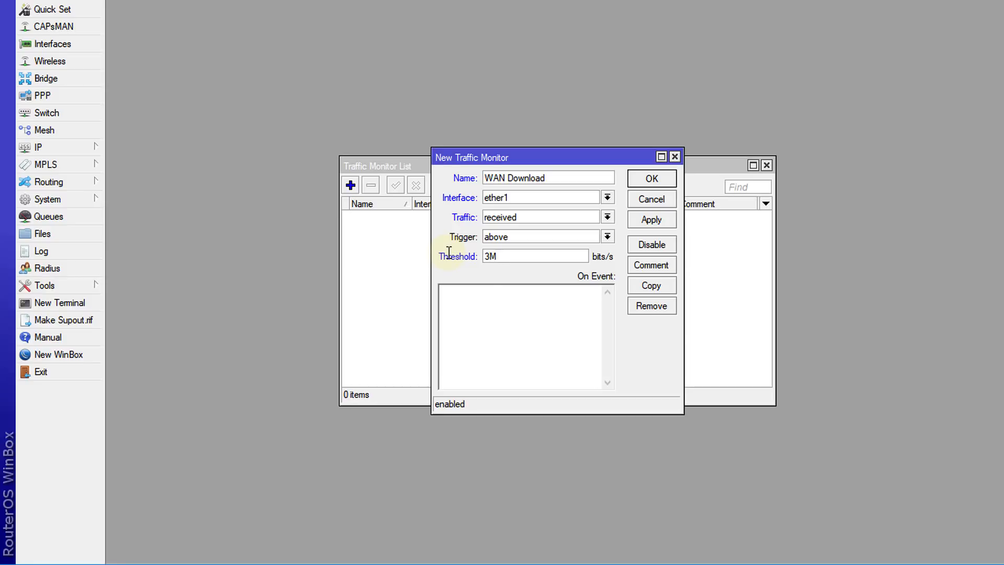
left_click(499, 301)
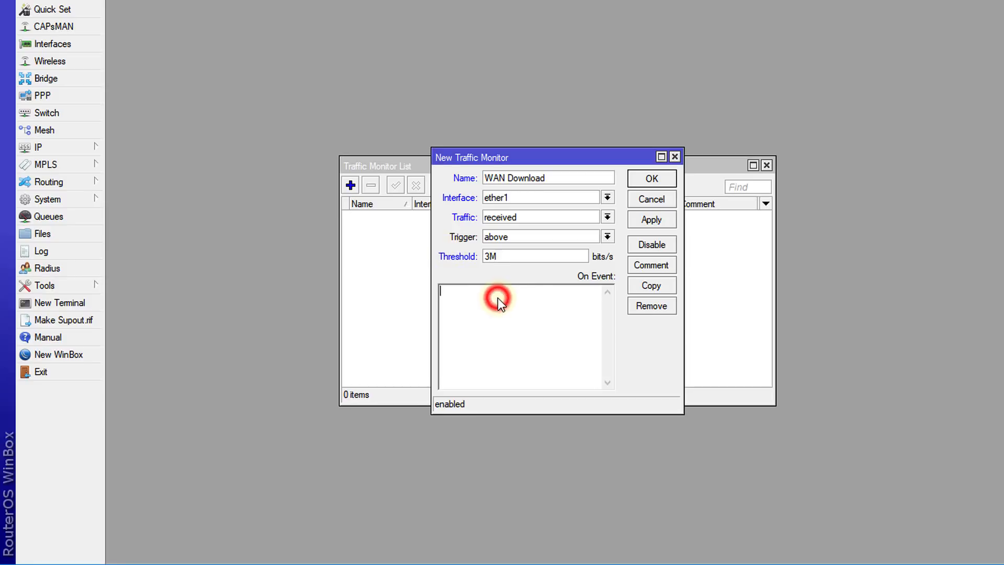
mouse_move(595, 282)
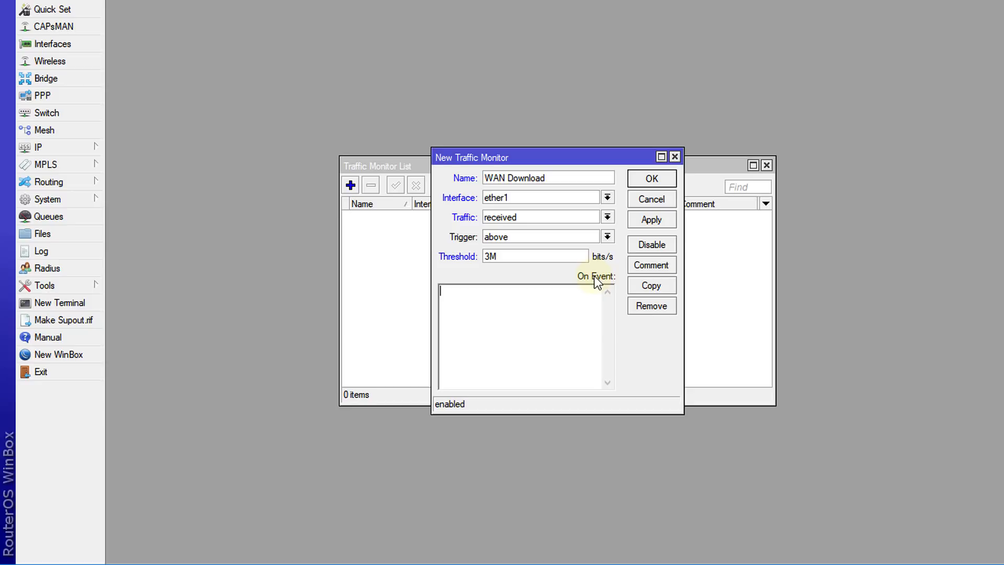
mouse_move(511, 322)
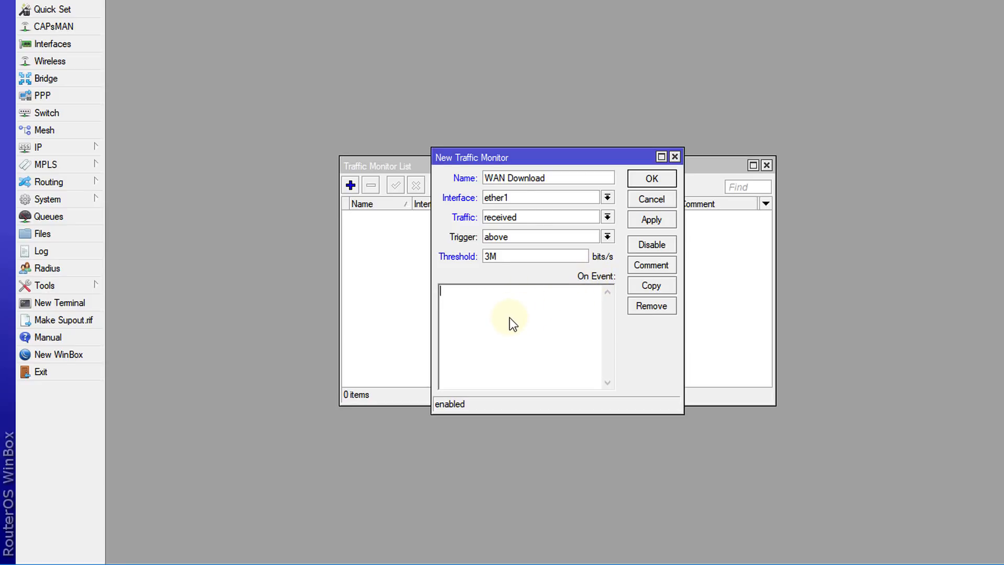
mouse_move(527, 271)
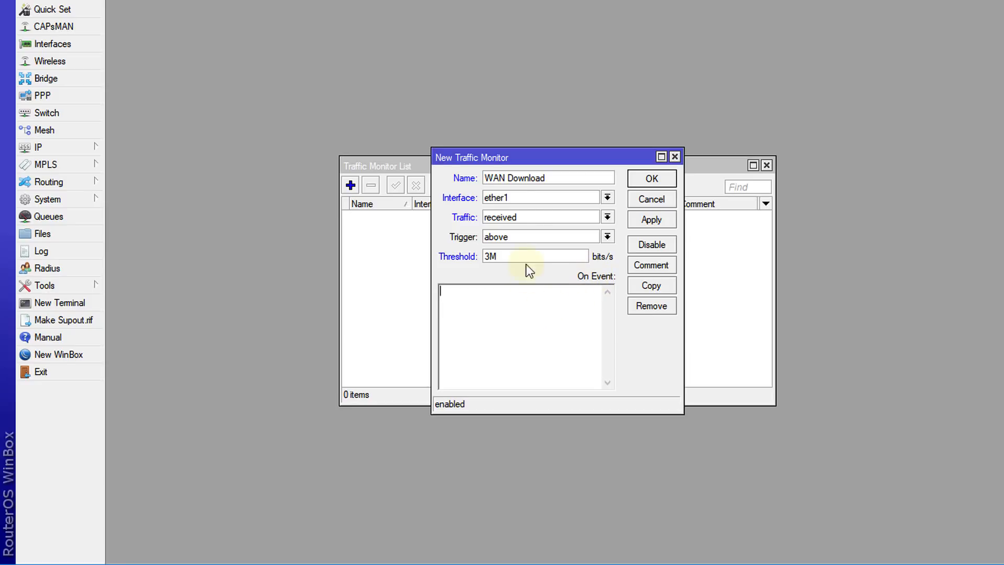
mouse_move(498, 326)
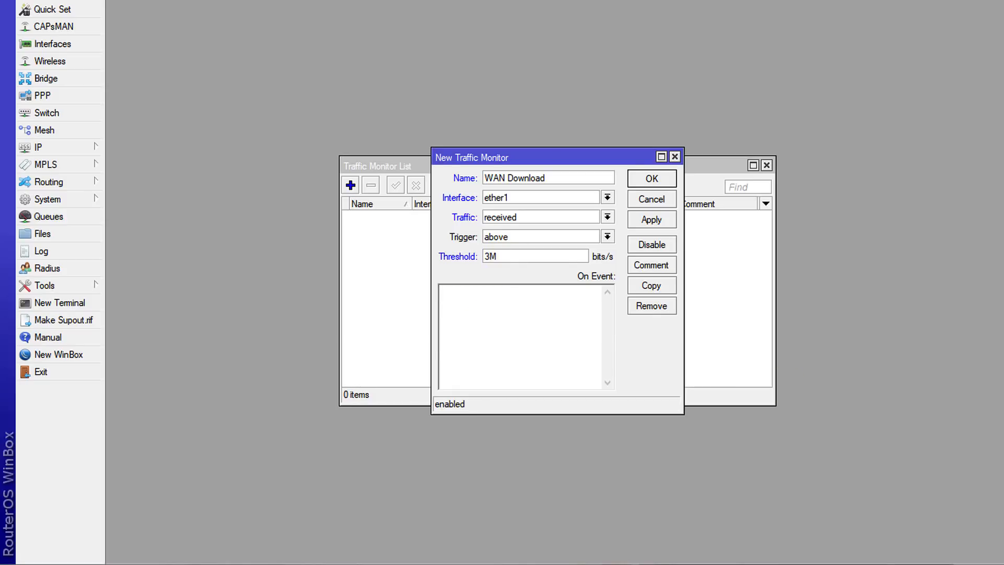
Enter an On Event script logging "WAN Link is down" at info level
type(":log error \"WAN Link is down\";")
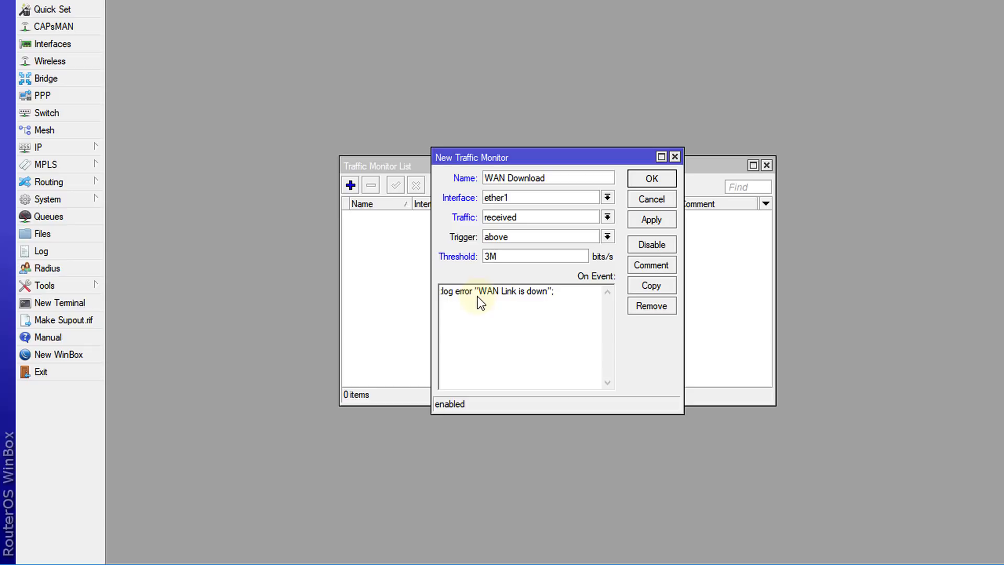
mouse_move(609, 320)
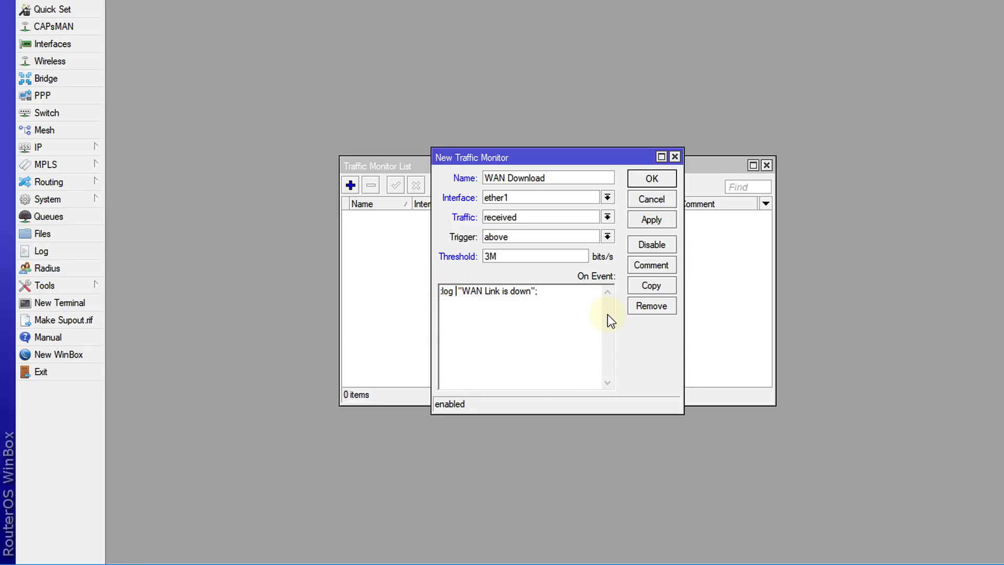
type("info")
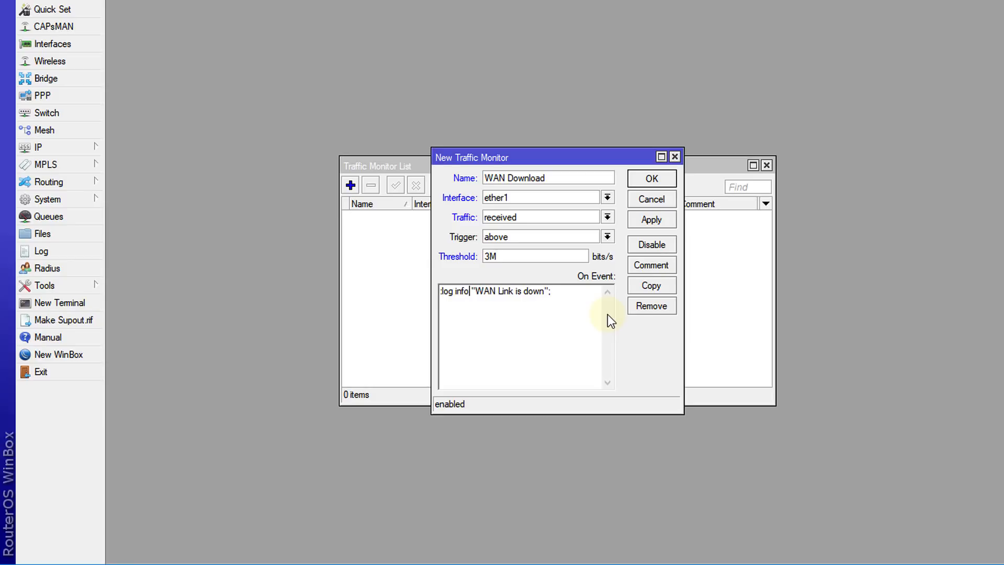
mouse_move(578, 313)
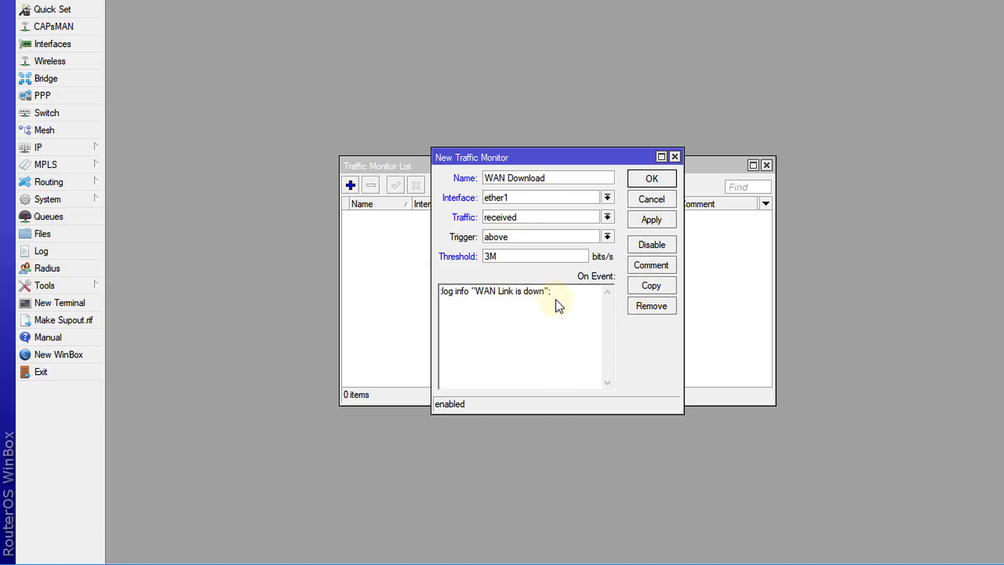
Open the system Log window to view recent entries
left_click(42, 251)
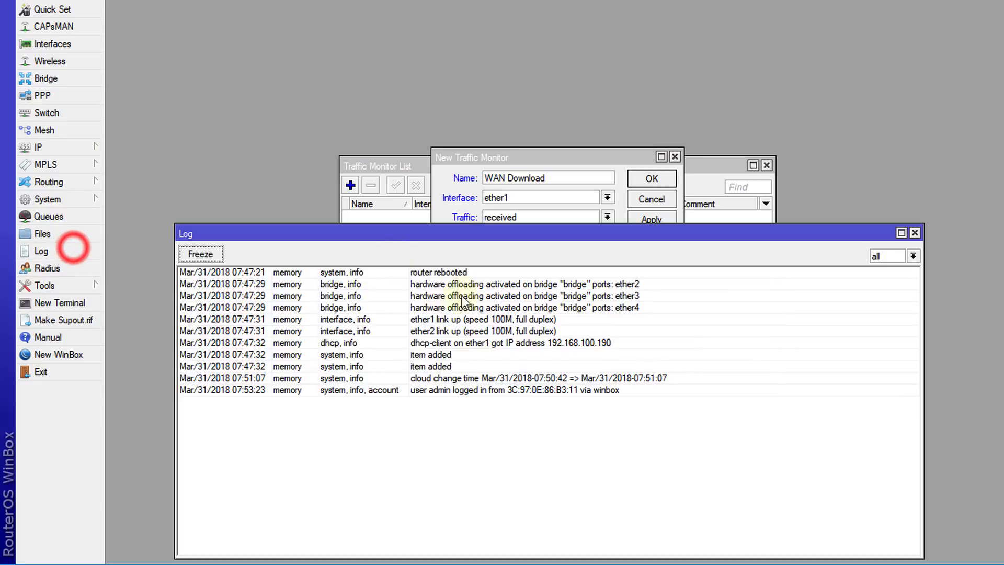
mouse_move(373, 396)
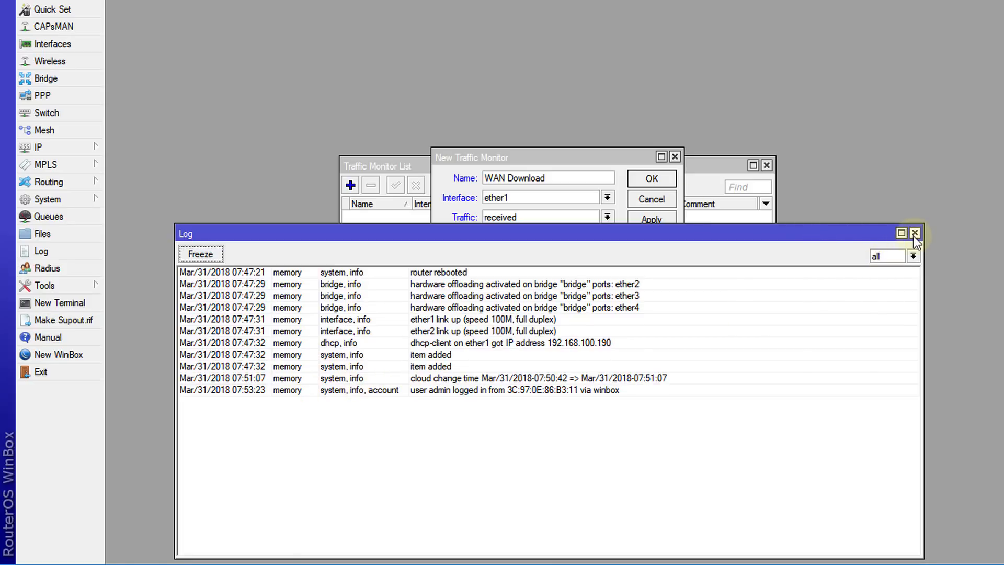
Close the log and change the script to :log info "WAN download 3M"
left_click(915, 232)
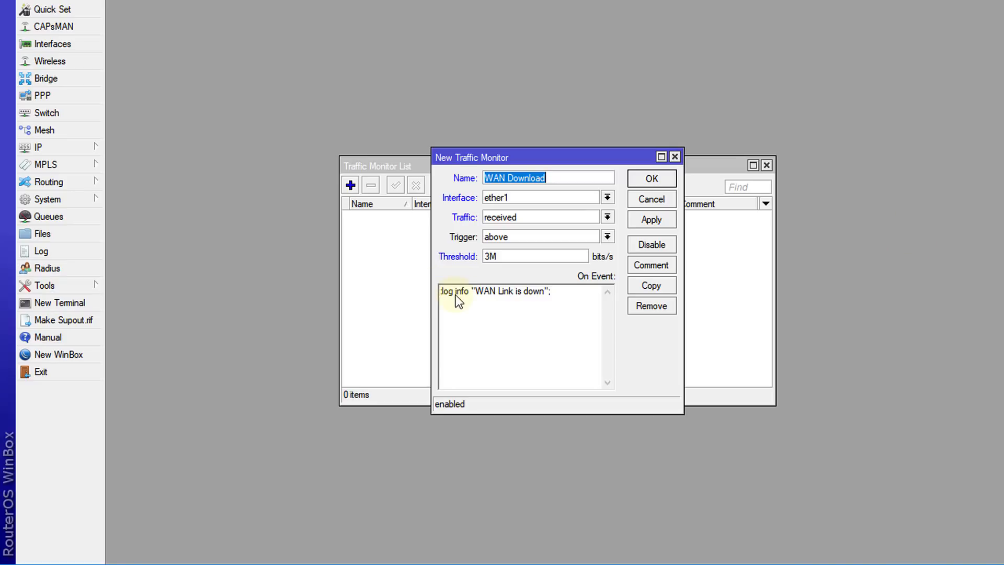
mouse_move(486, 306)
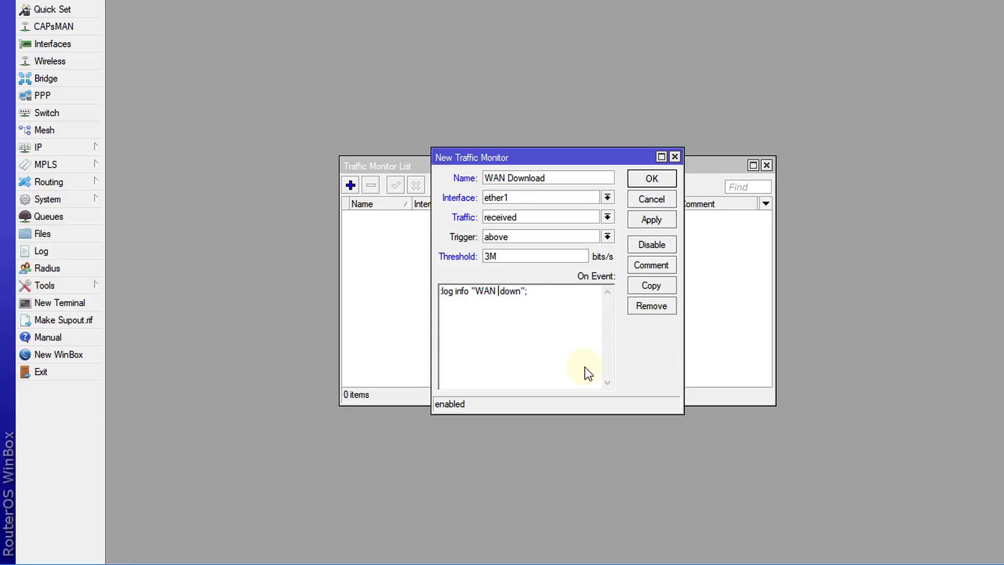
key("Backspace")
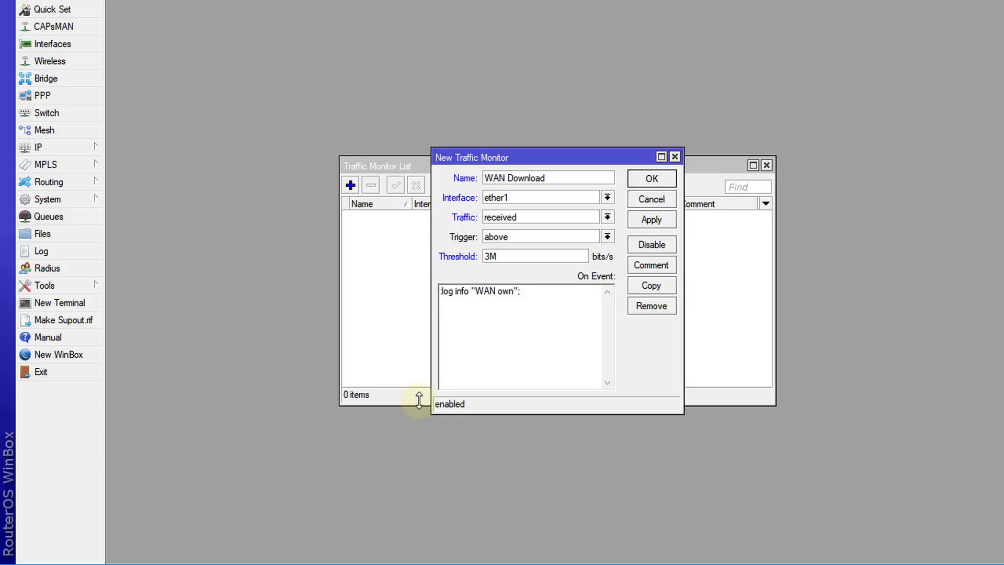
key("BackSpace")
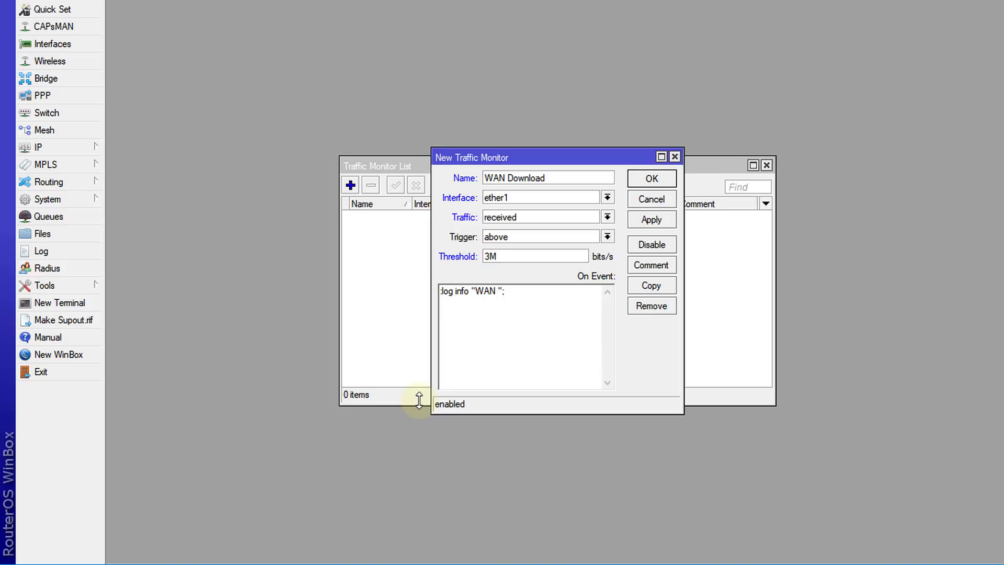
type("do")
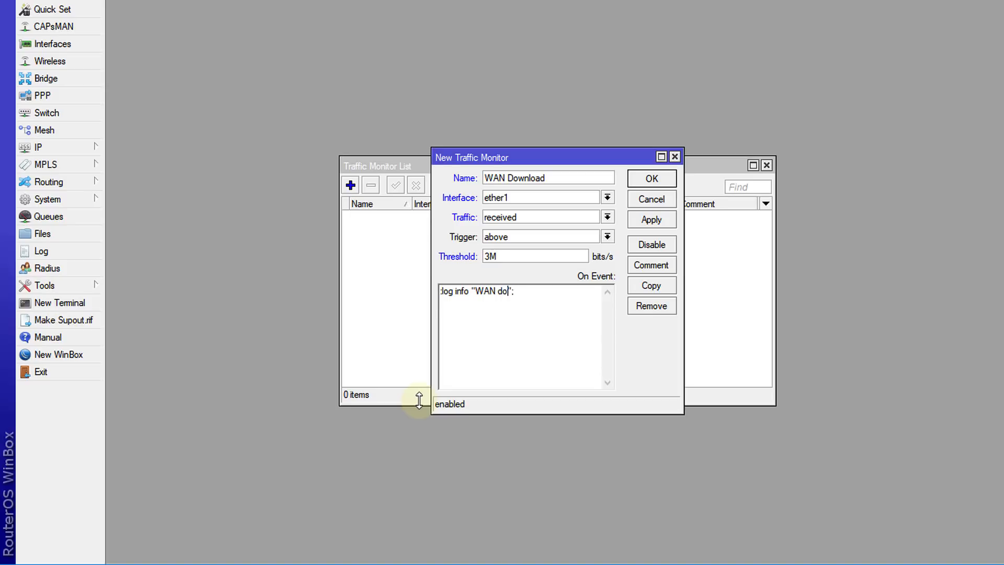
type("w")
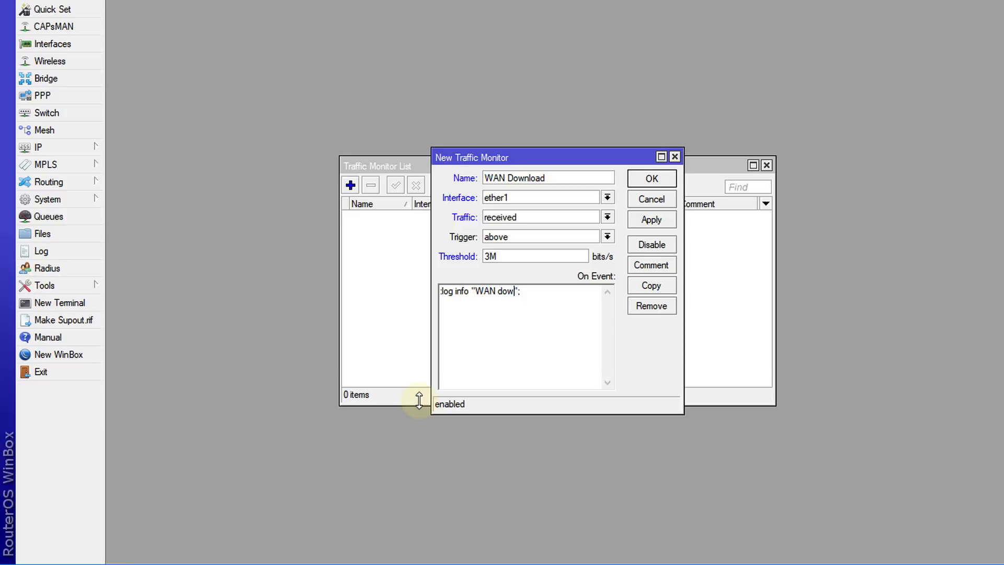
type("load")
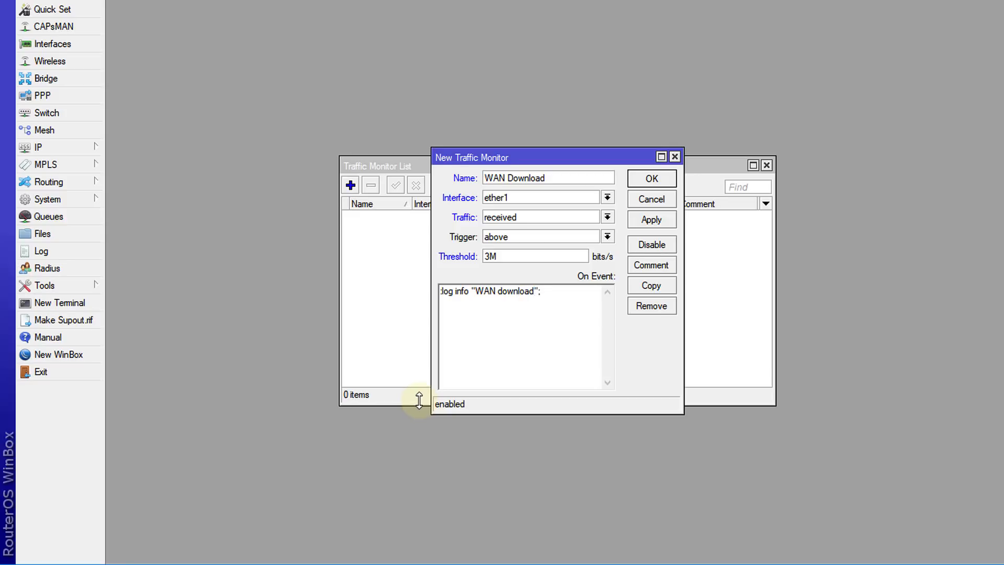
type("3")
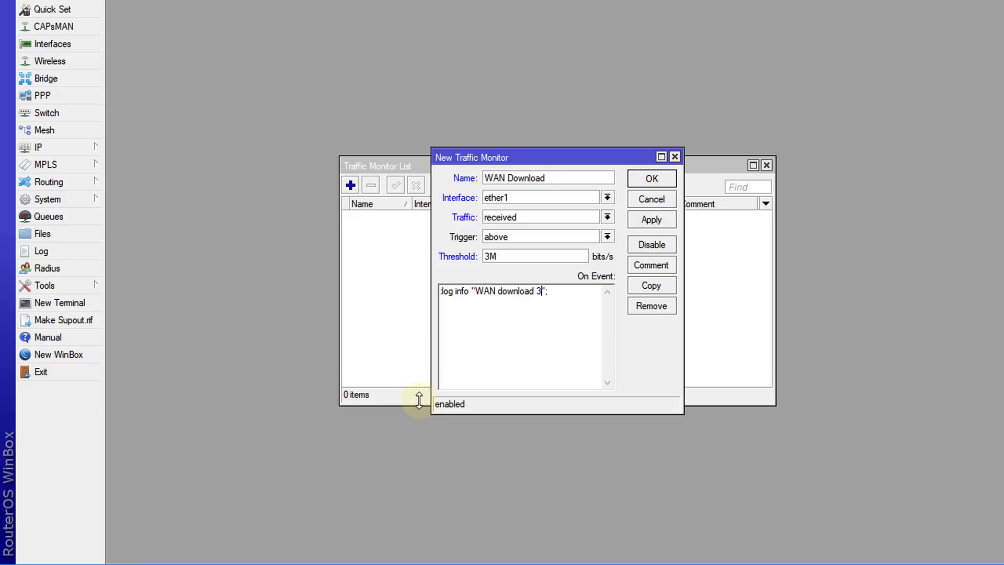
type("M")
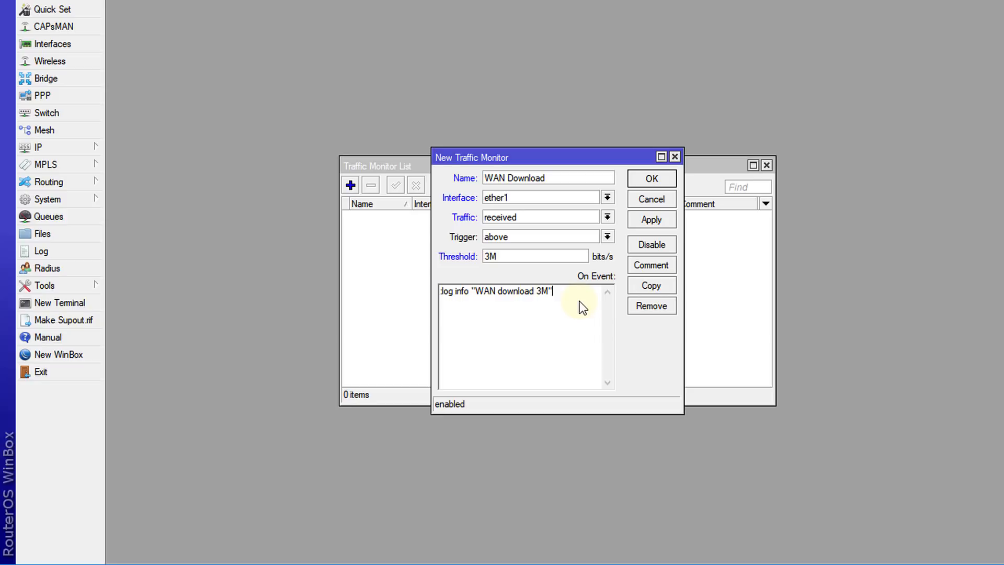
mouse_move(480, 325)
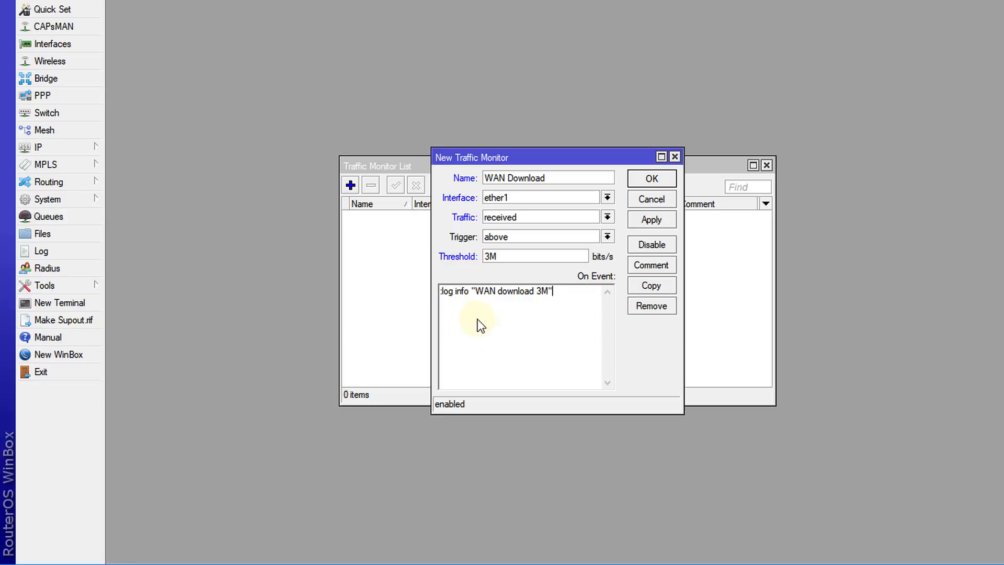
mouse_move(476, 314)
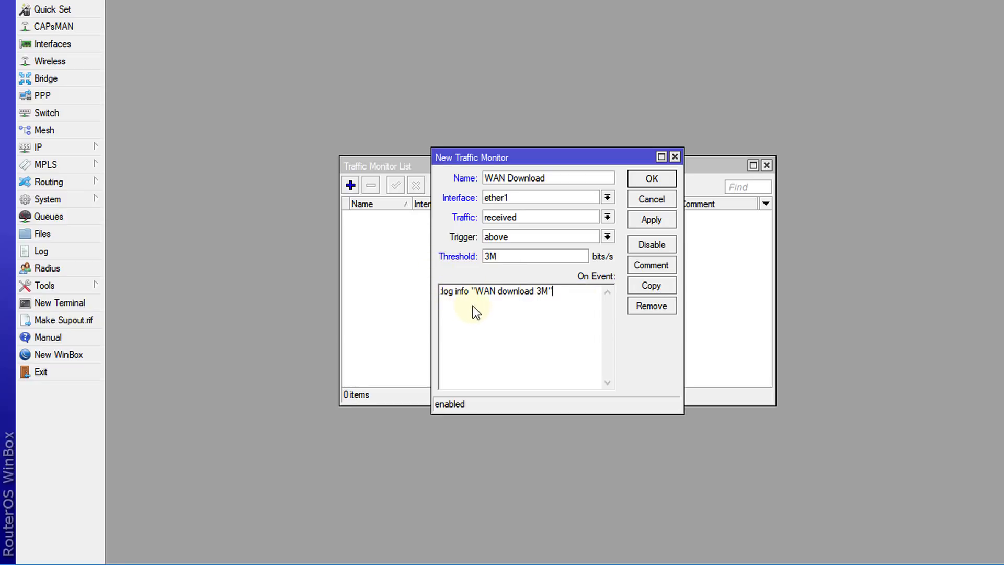
mouse_move(471, 319)
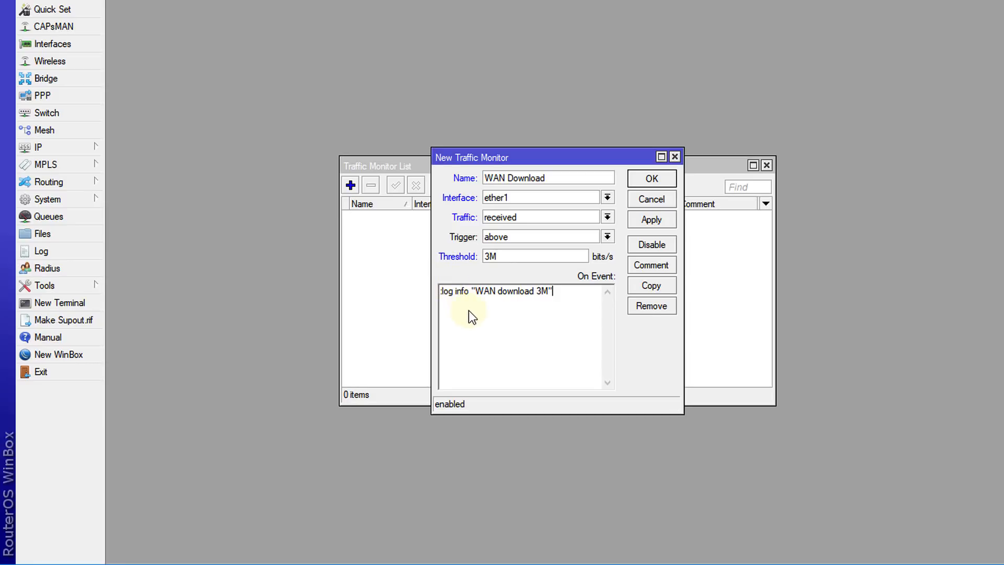
Select text in the On Event script line :log info "WAN download 3M"
double_click(512, 290)
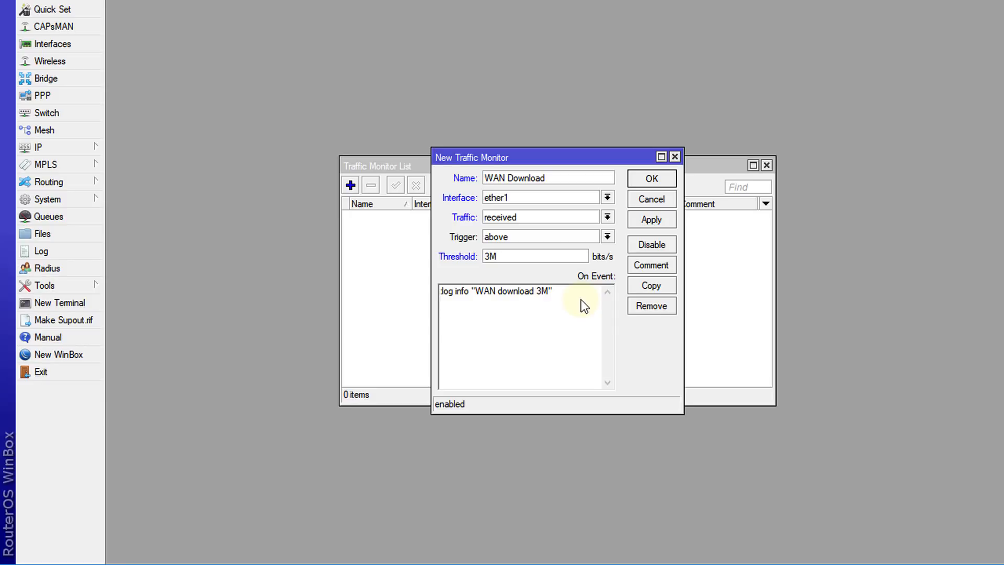
mouse_move(569, 334)
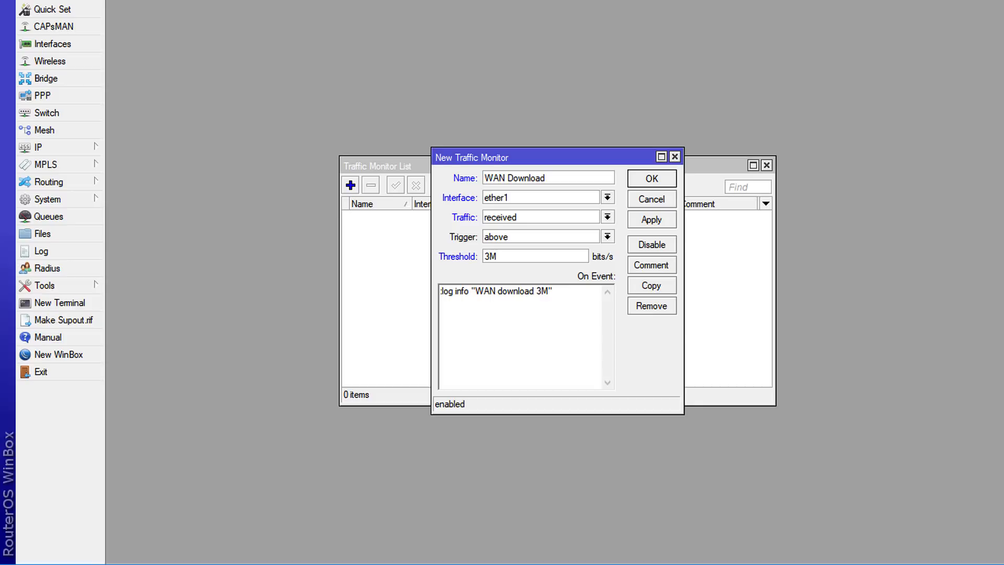
mouse_move(410, 393)
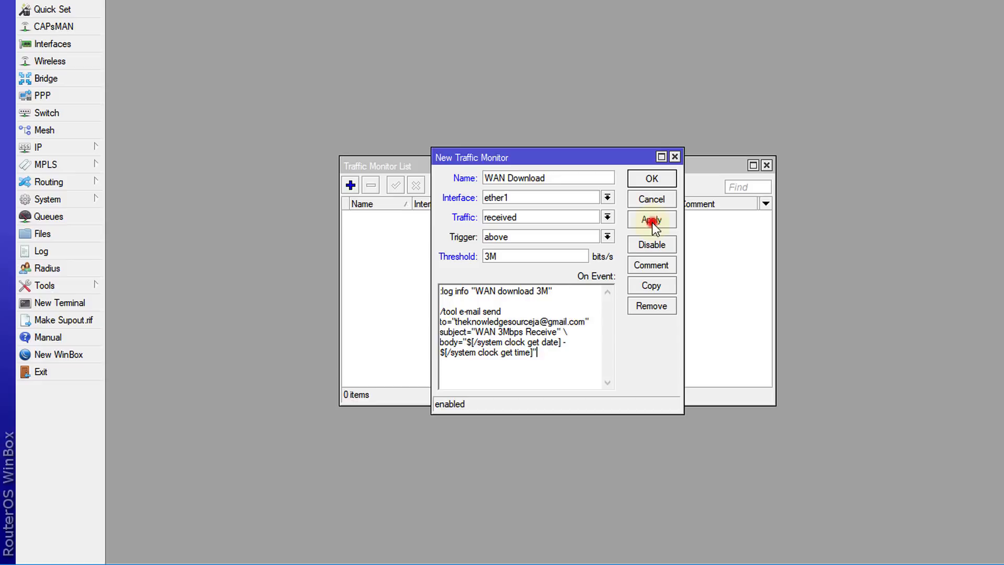
Save the WAN Download monitor, open Interfaces, and move the monitor list aside
left_click(650, 177)
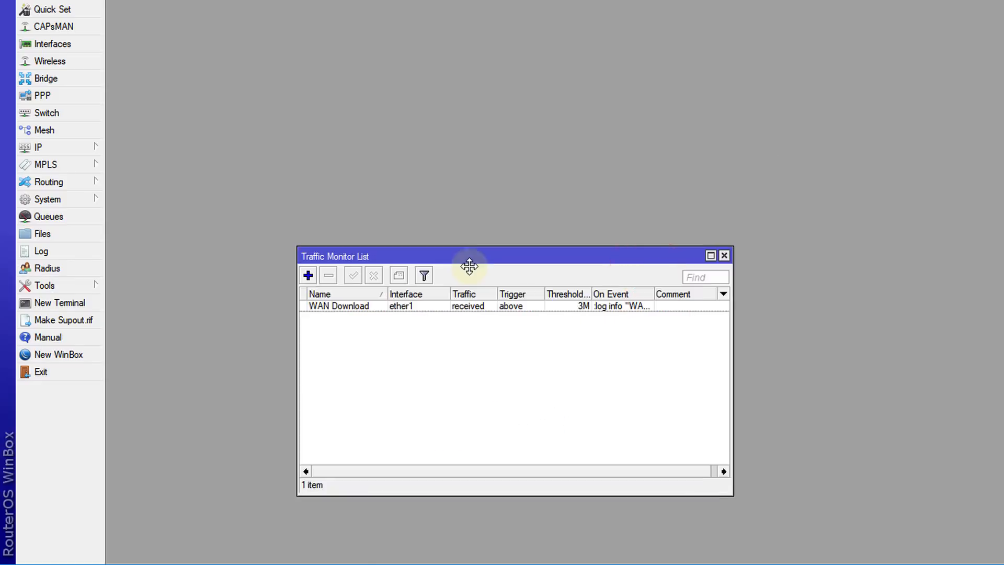
left_click(52, 43)
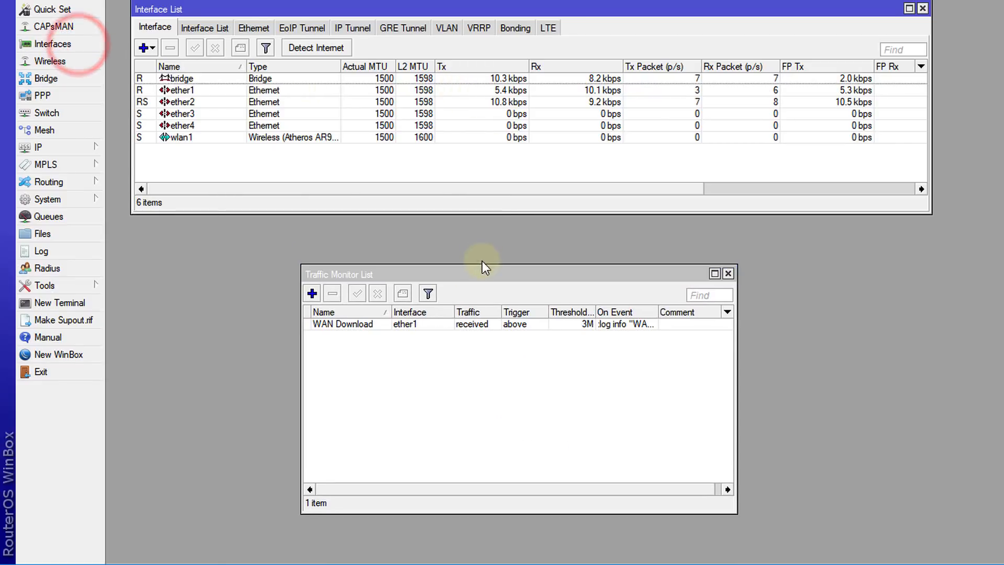
left_click_drag(483, 268, 461, 242)
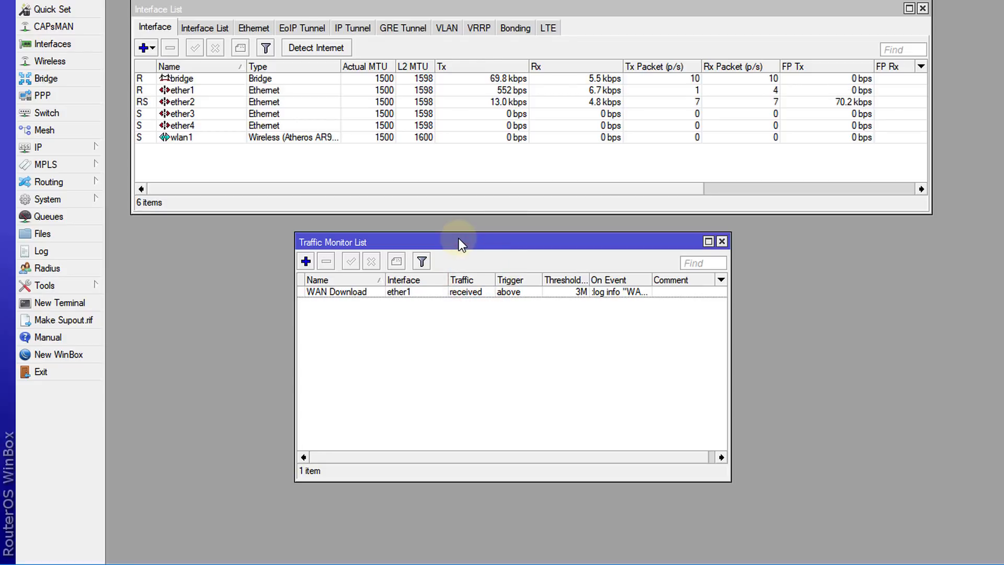
left_click(186, 90)
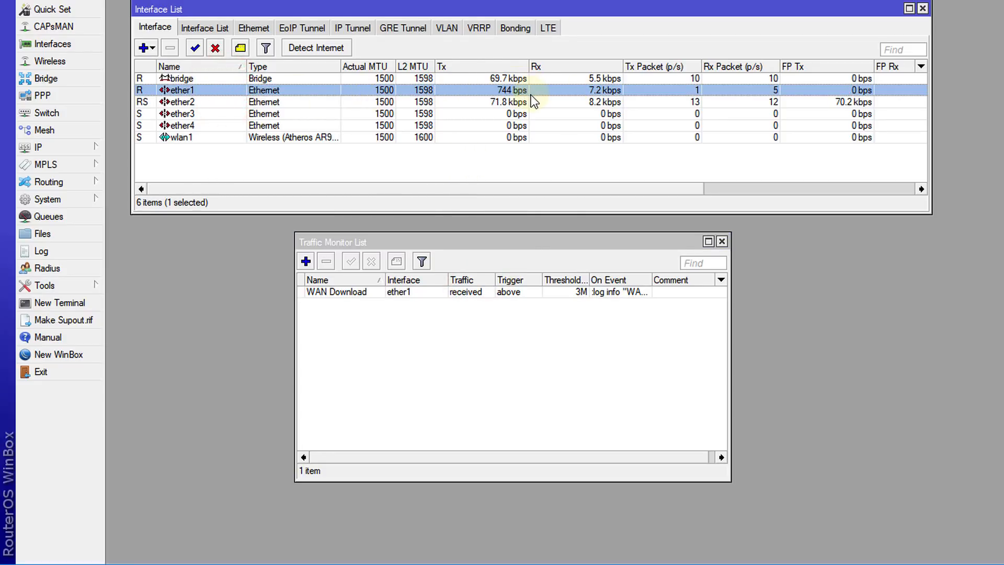
mouse_move(525, 250)
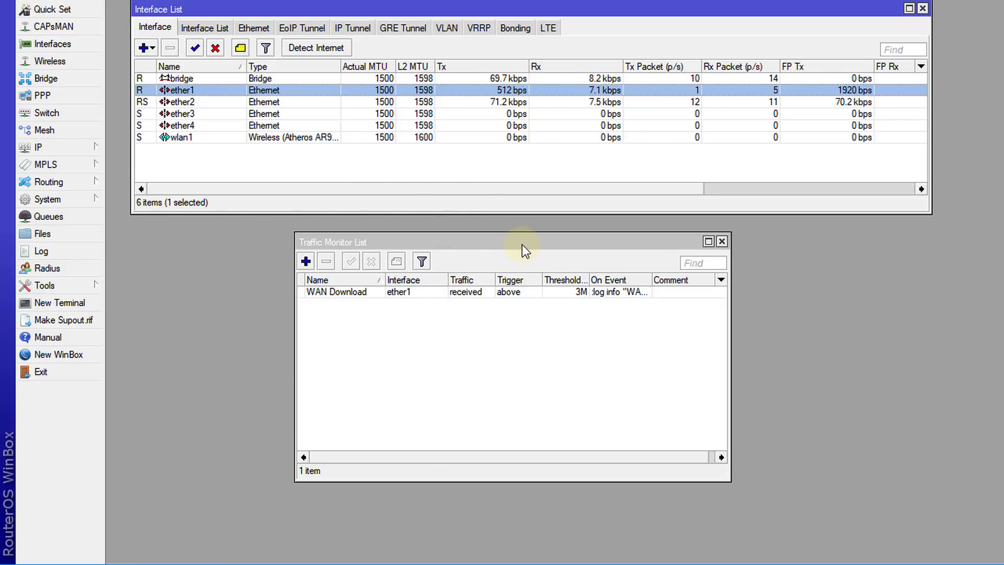
left_click_drag(524, 241, 798, 226)
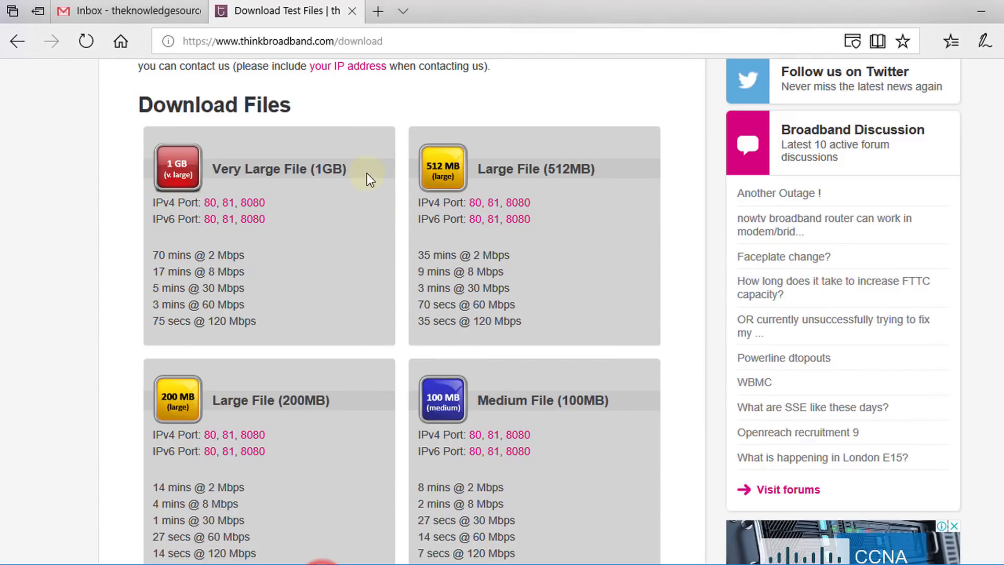
Download the 1GB test file from thinkbroadband, then return to WinBox's log
left_click(278, 169)
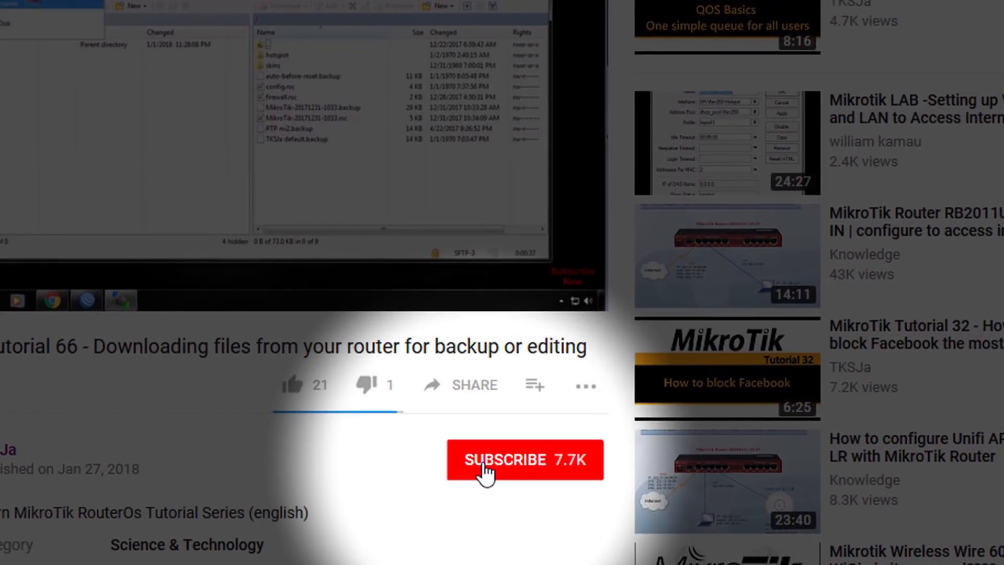
left_click(523, 459)
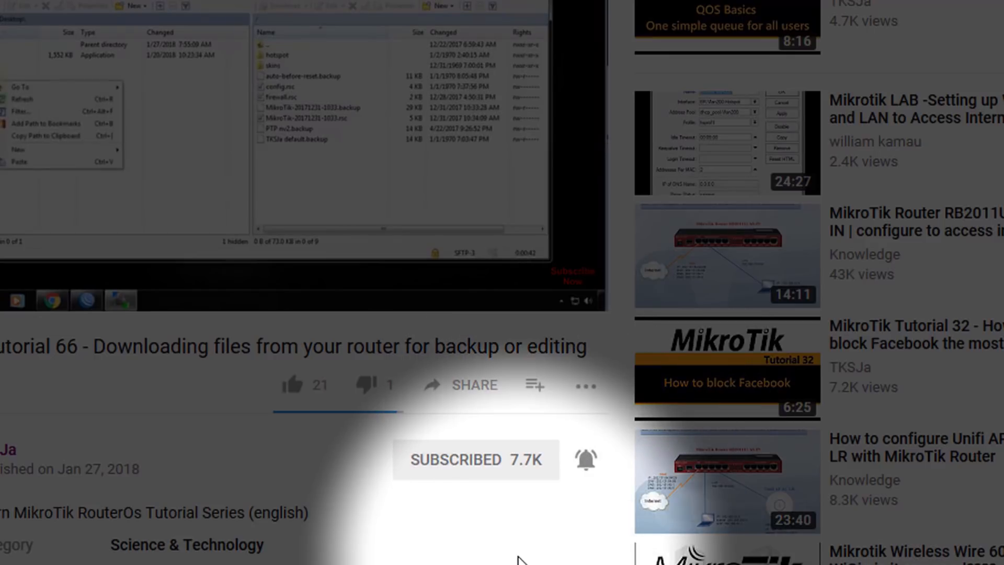
left_click(19, 149)
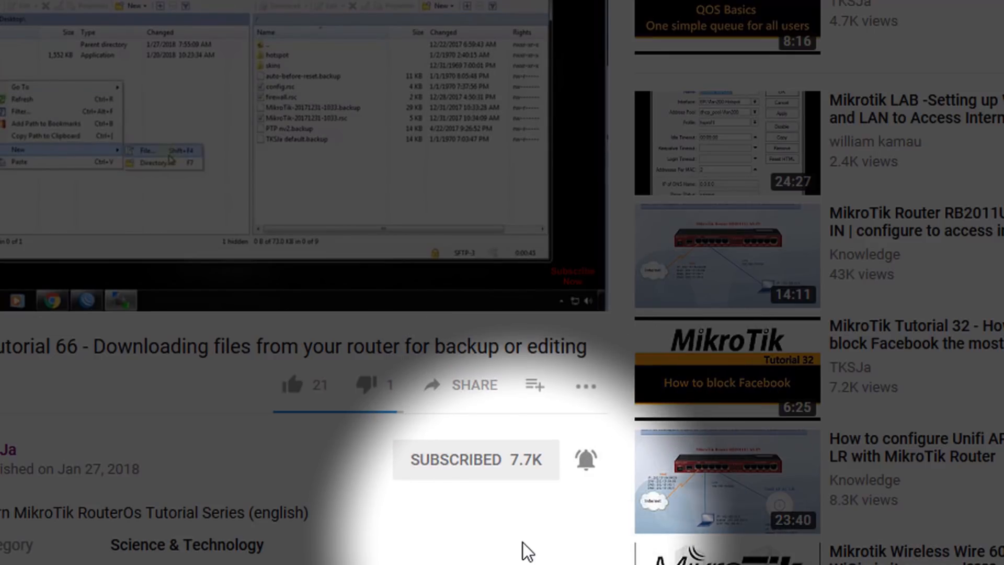
left_click(150, 164)
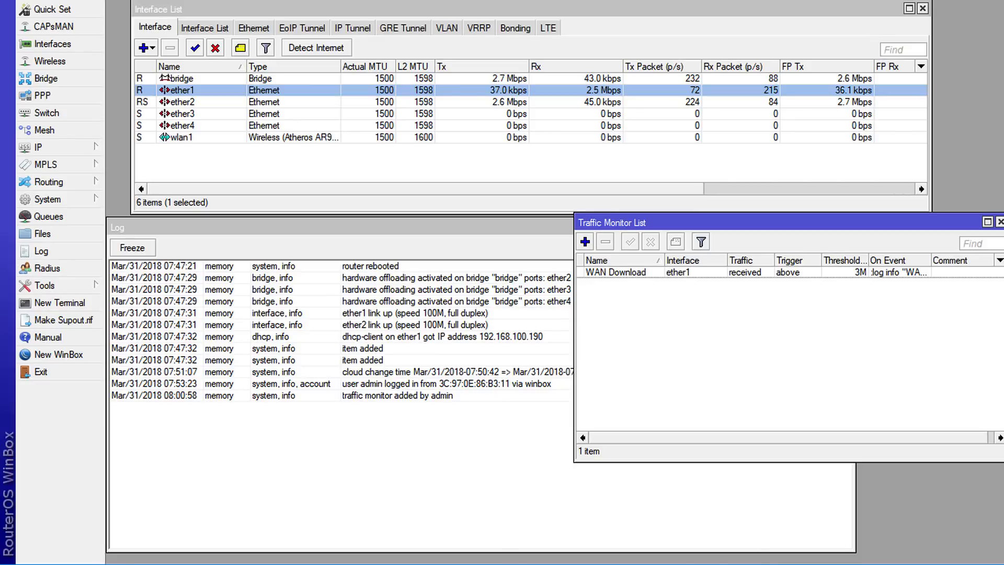
mouse_move(704, 323)
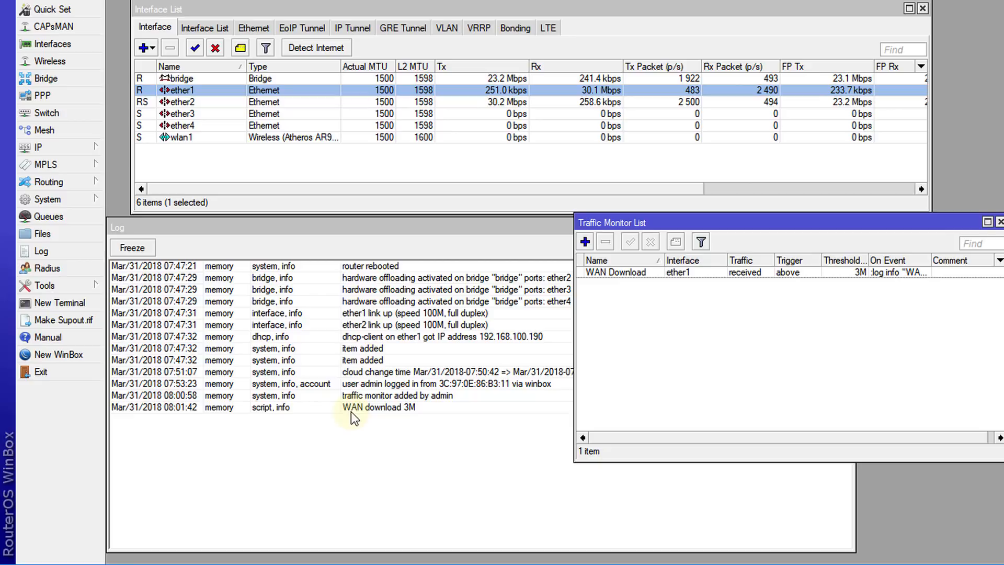
mouse_move(363, 413)
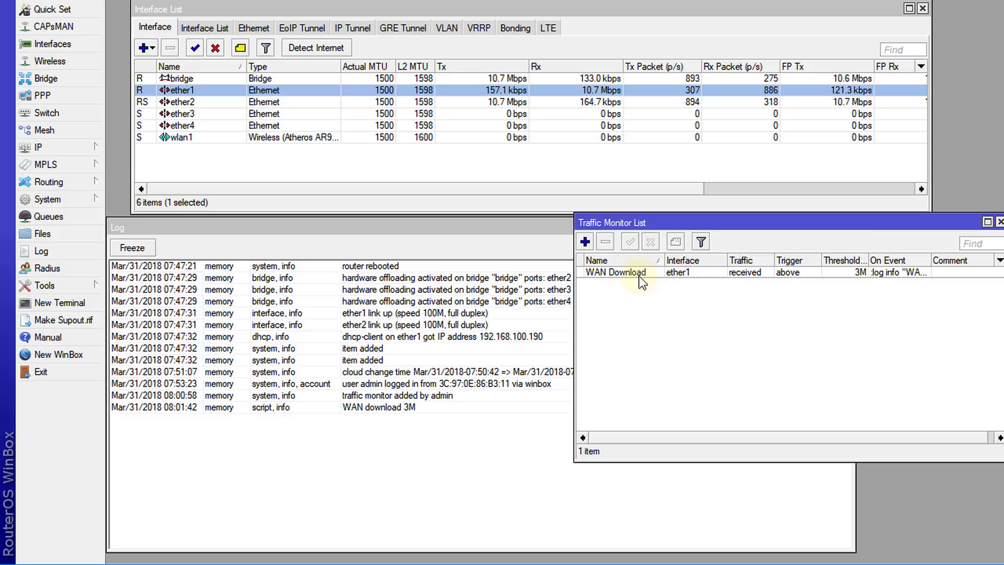
mouse_move(327, 364)
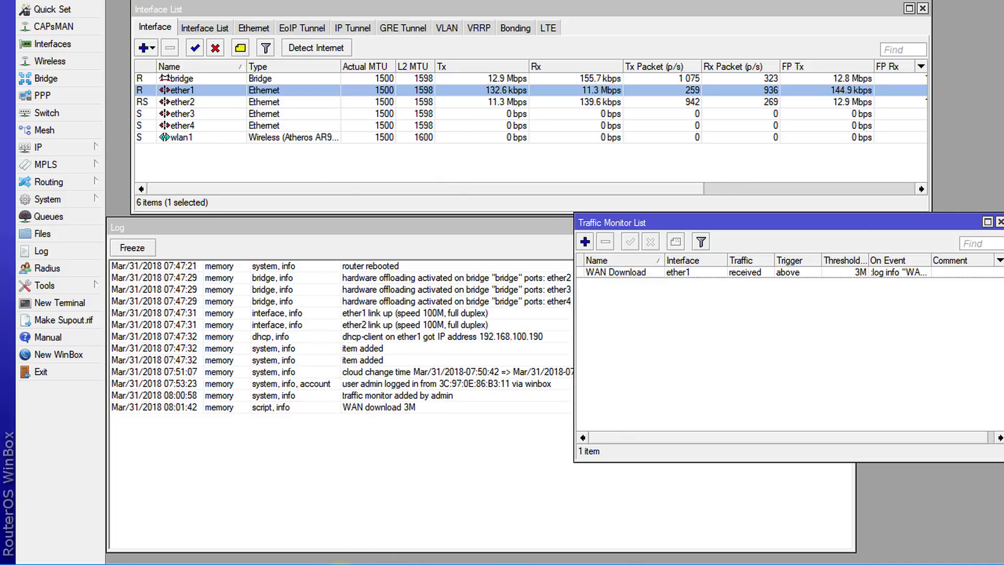
Switch to the Gmail tab after the 'WAN download 3M' log entry appears
left_click(128, 11)
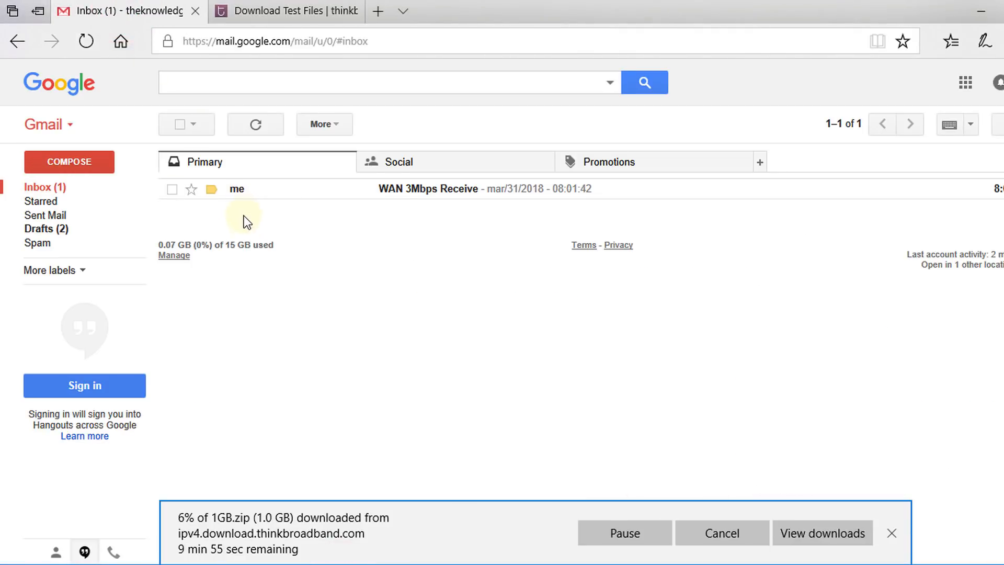
mouse_move(420, 243)
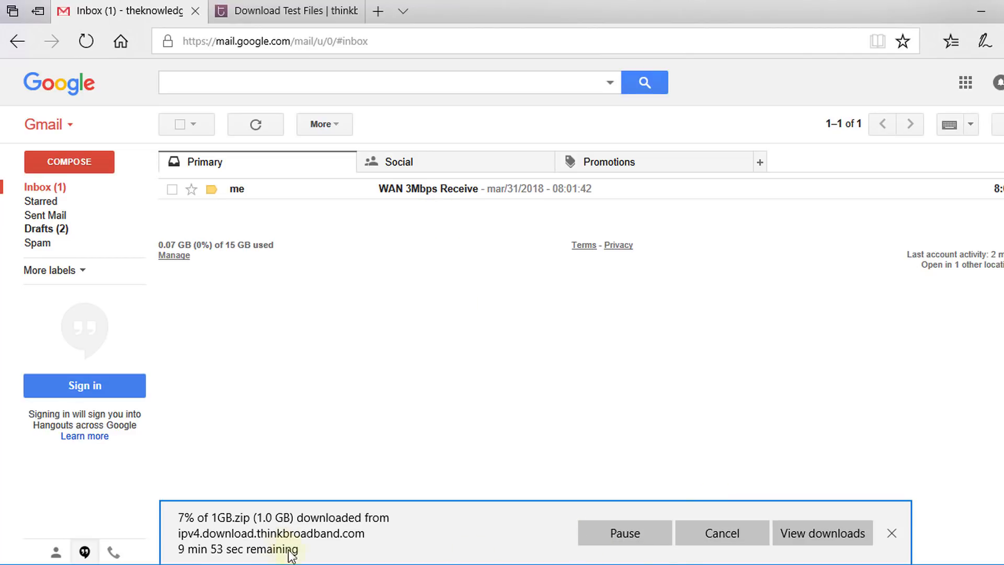
Dismiss the download notification bar after spotting the WAN 3Mbps Receive alert email
left_click(890, 533)
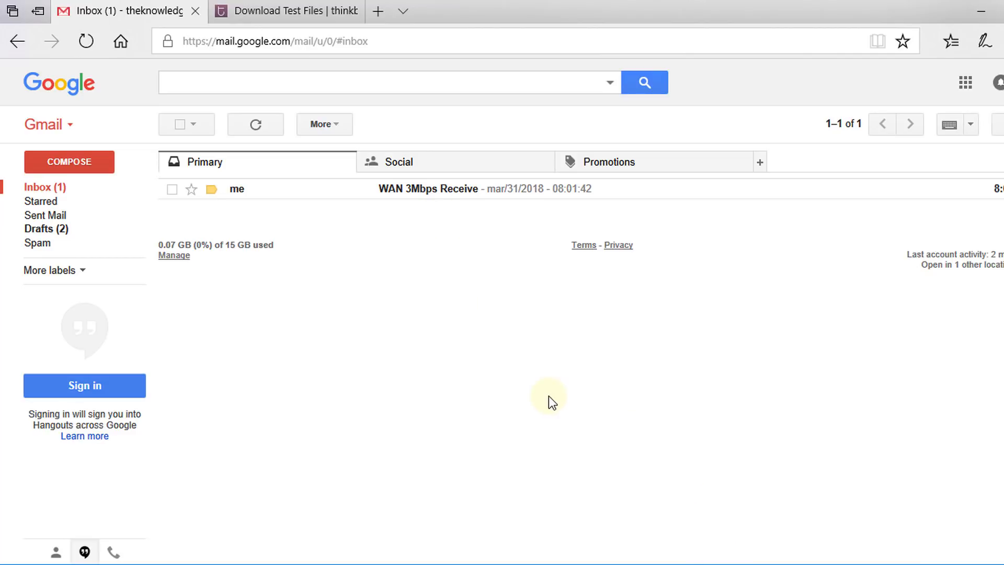
mouse_move(391, 199)
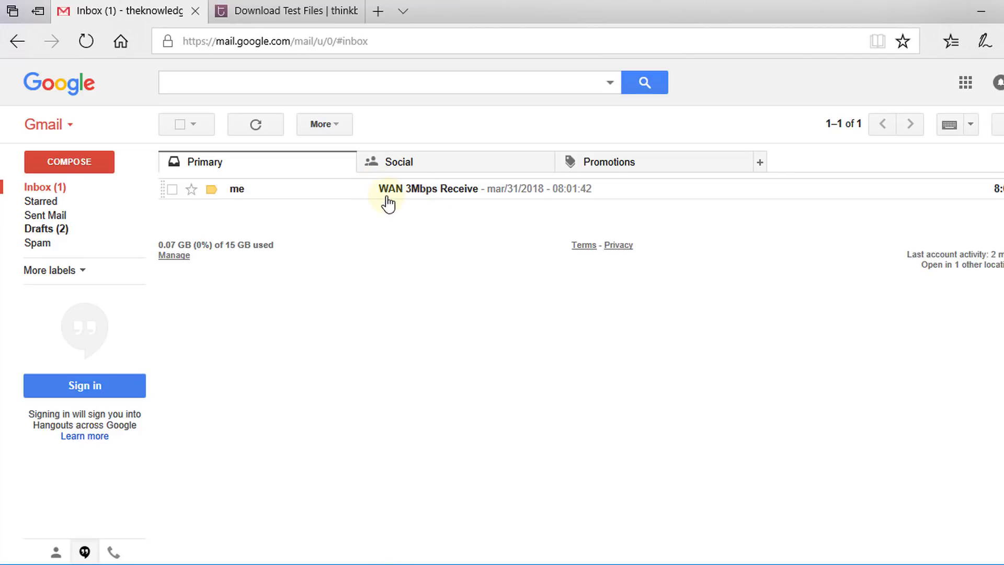
mouse_move(415, 197)
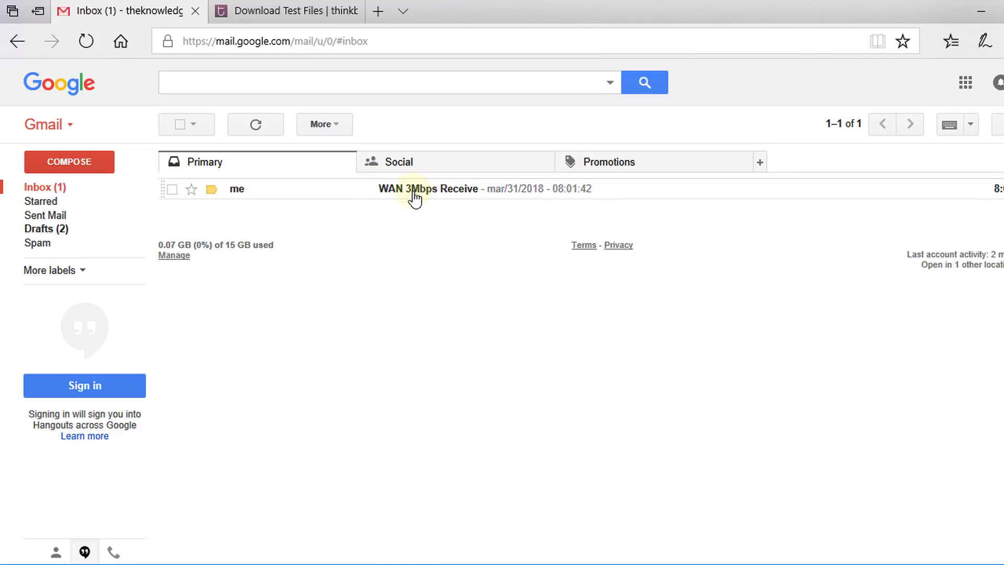
mouse_move(425, 199)
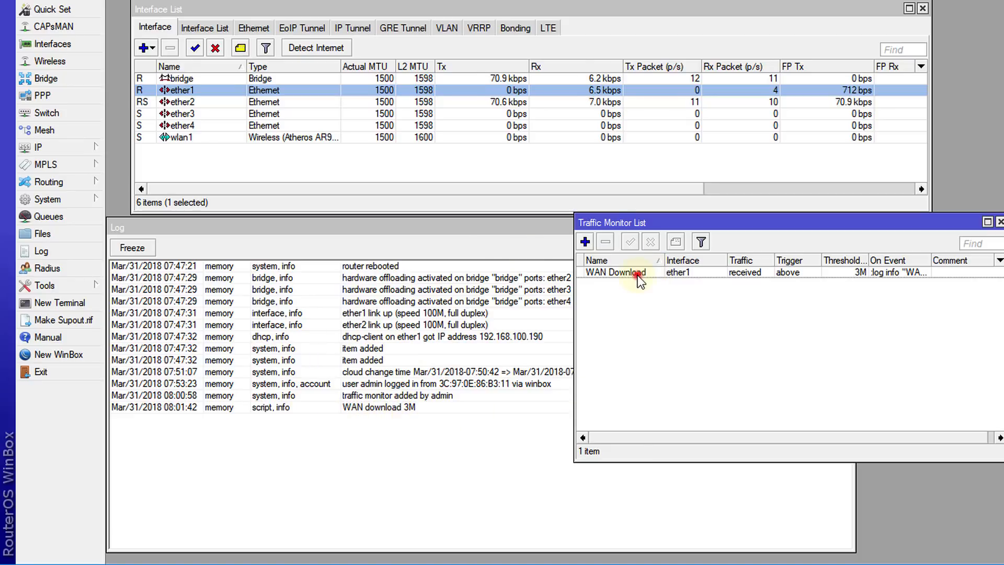
Change the WAN Download monitor's On Event script from ':log info' to ':log error' and save
double_click(616, 271)
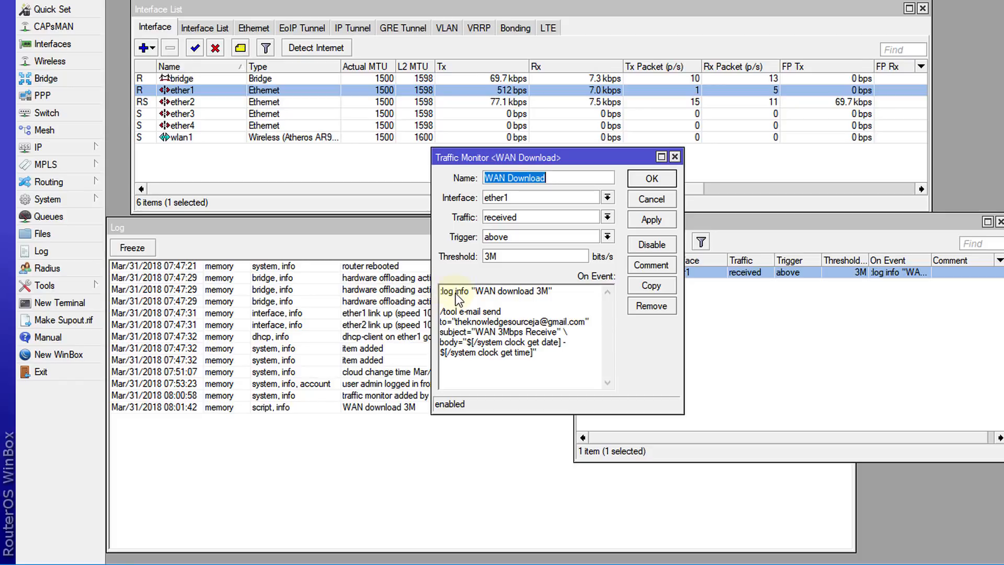
mouse_move(466, 300)
type("e")
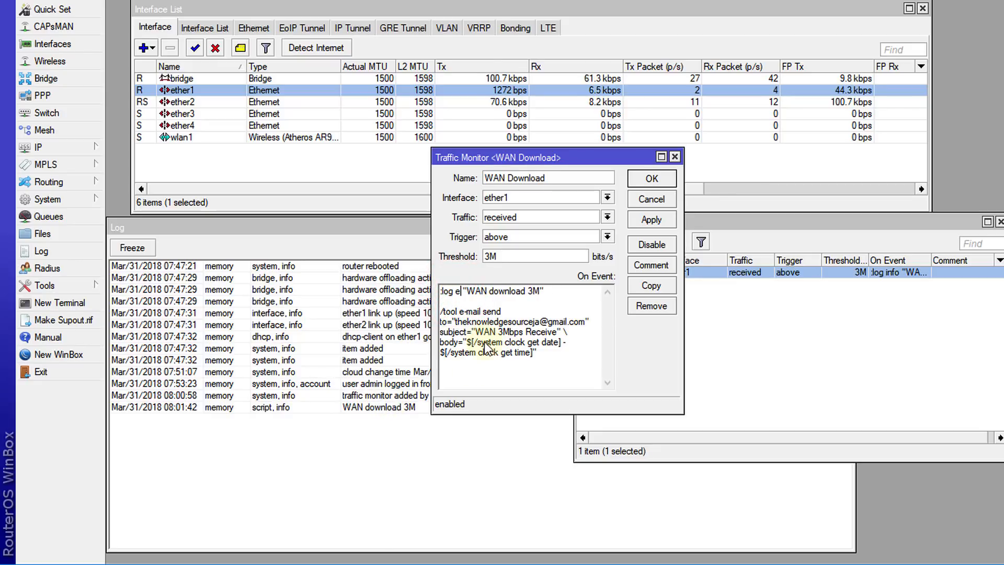
left_click(651, 220)
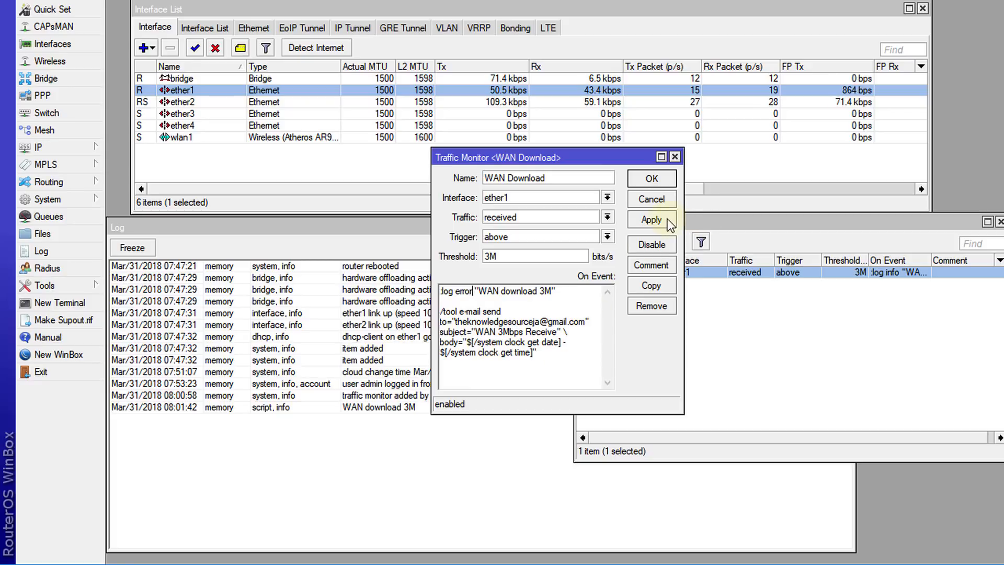
left_click(650, 178)
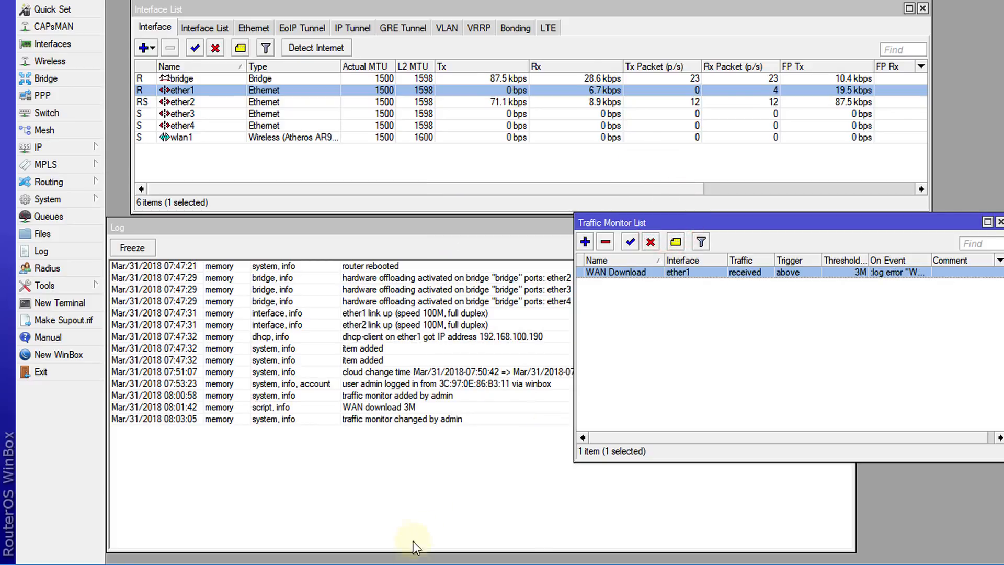
mouse_move(358, 560)
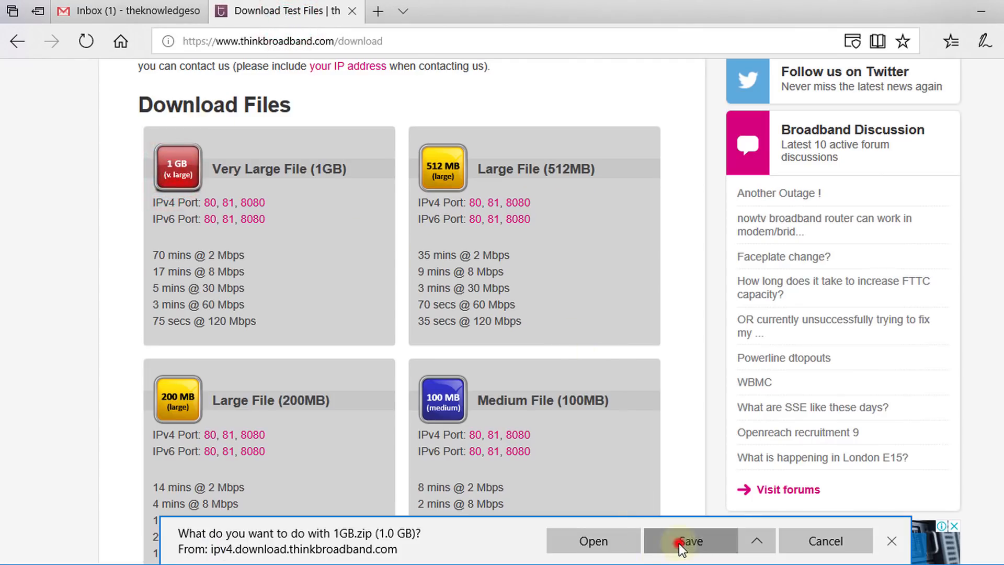
Save the 1GB.zip download in Edge to push ether1 traffic above 3M again
left_click(690, 541)
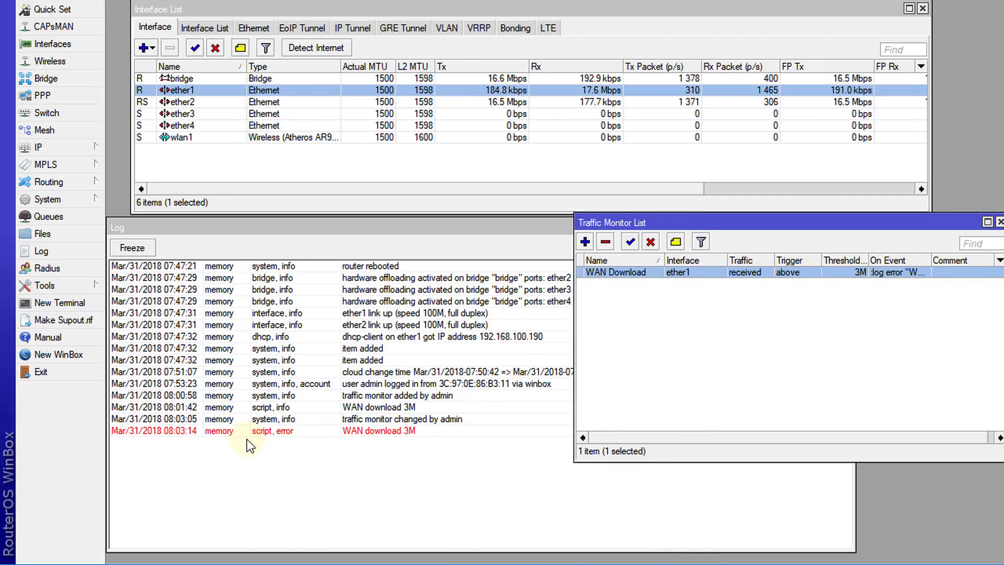
mouse_move(365, 448)
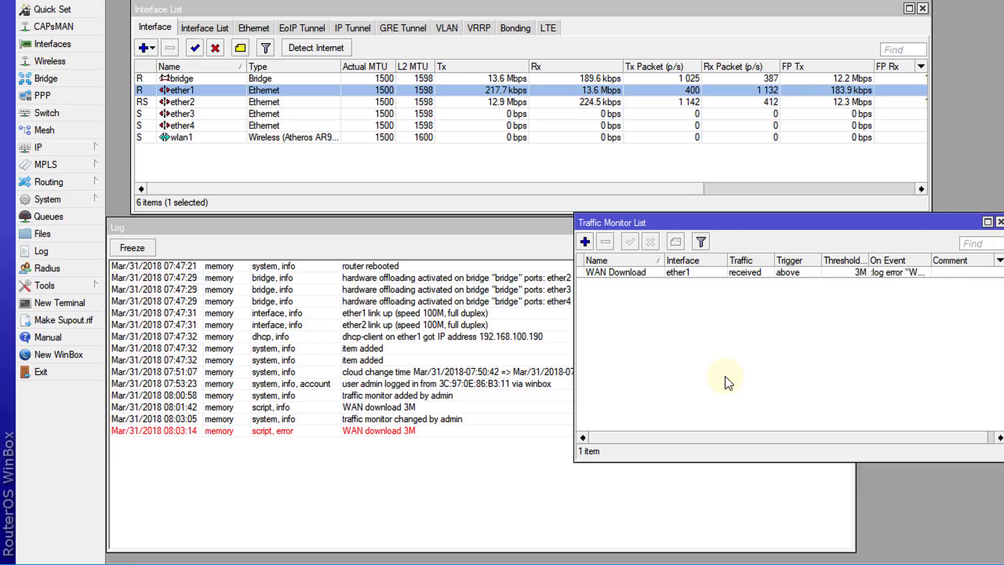
mouse_move(672, 314)
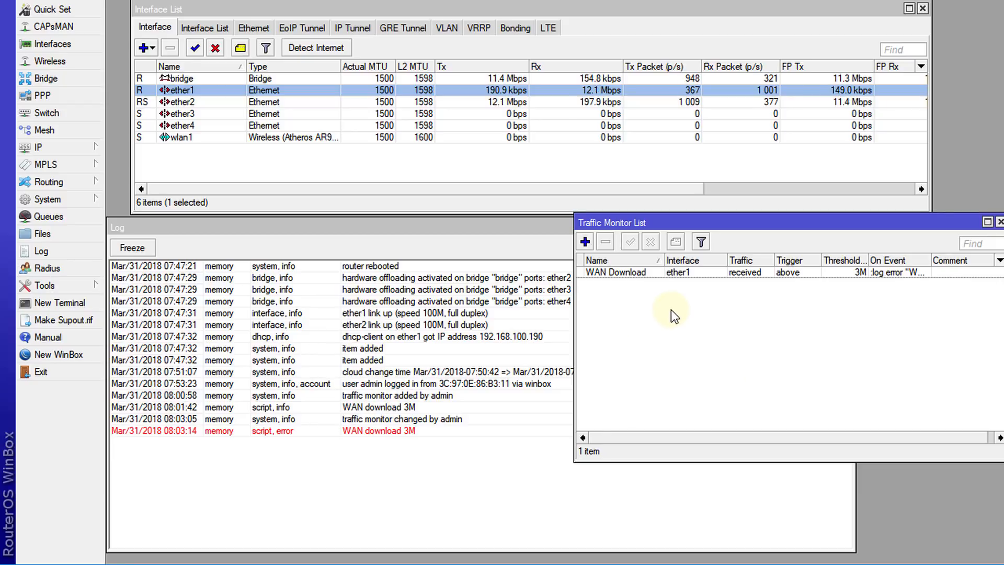